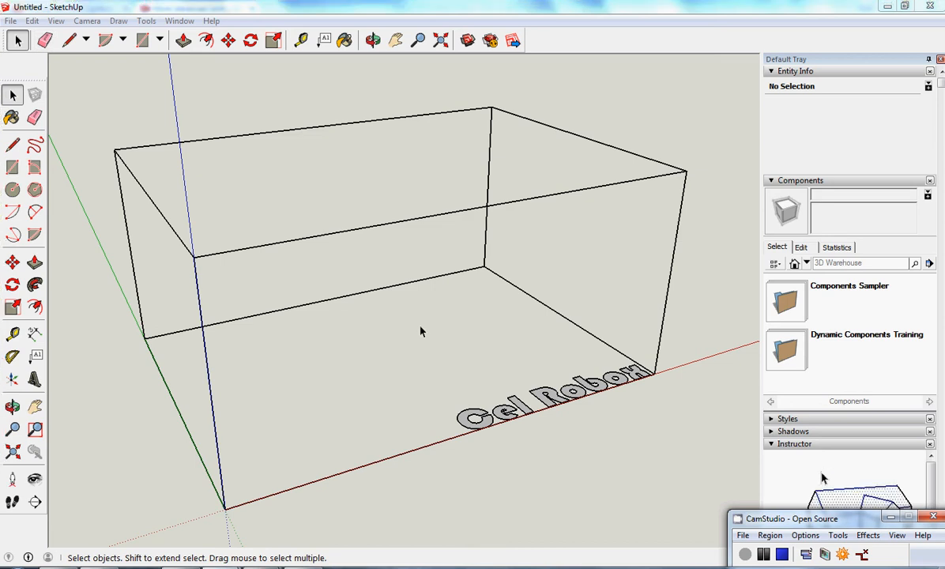
{"action": "mouse_move", "coordinate": [430, 286]}
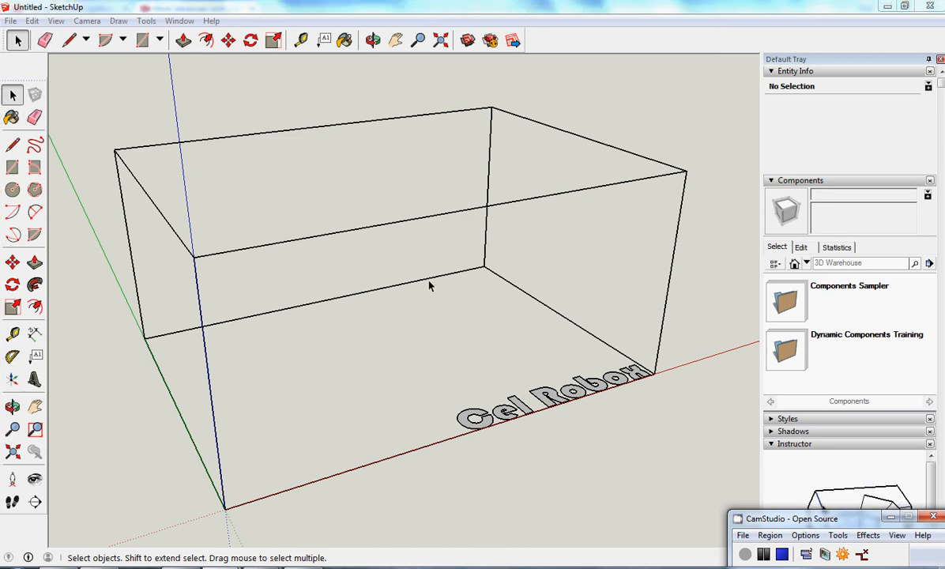
{"action": "mouse_move", "coordinate": [138, 187]}
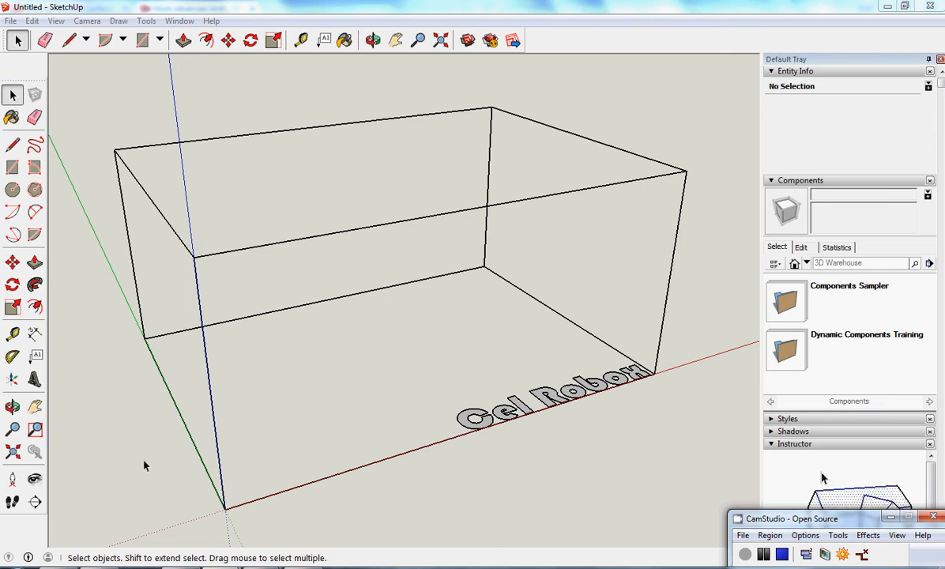
{"action": "mouse_move", "coordinate": [174, 433]}
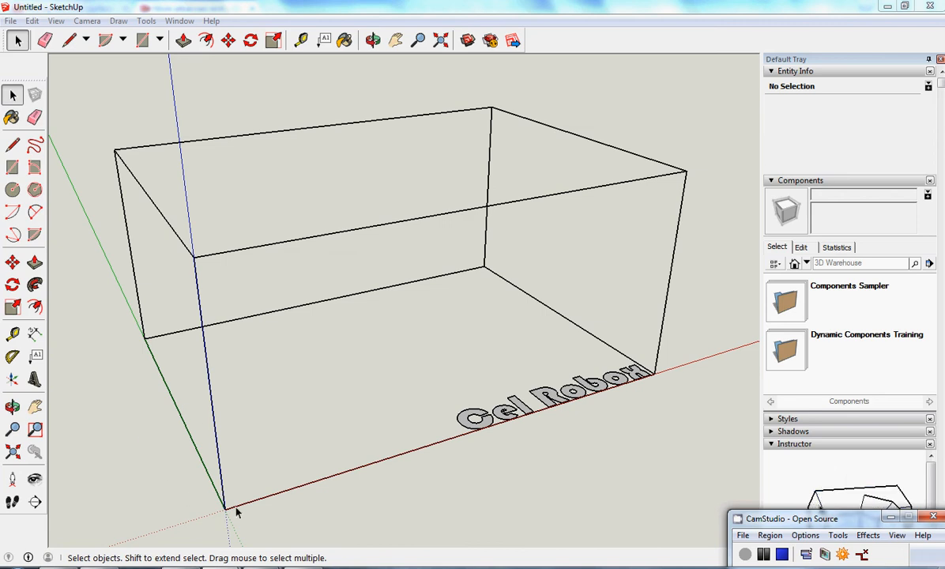
{"action": "mouse_move", "coordinate": [192, 519]}
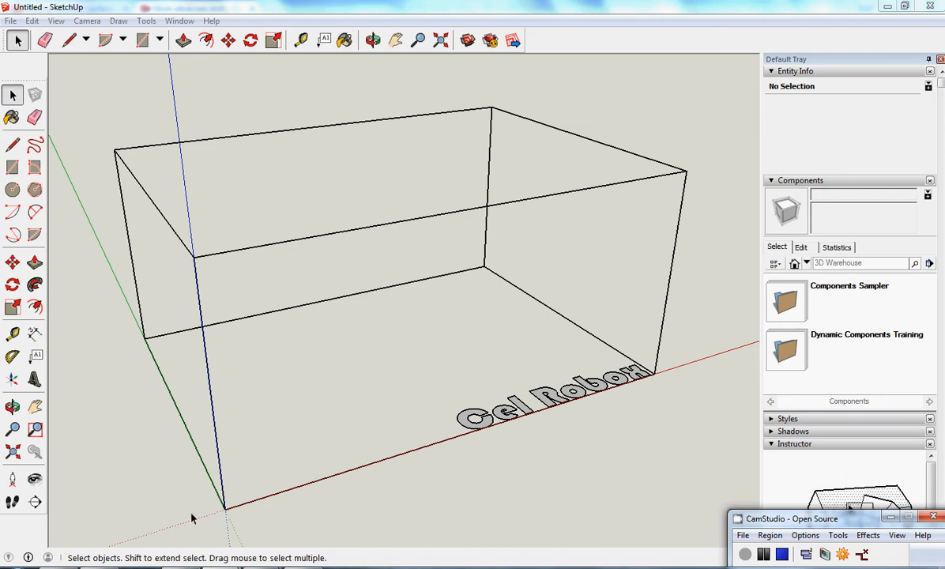
{"action": "mouse_move", "coordinate": [367, 465]}
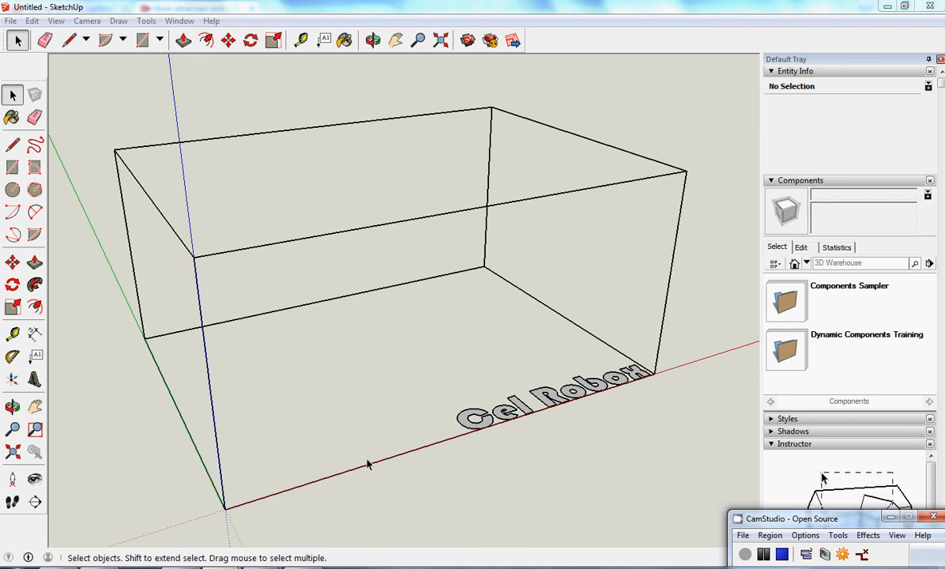
{"action": "mouse_move", "coordinate": [81, 89]}
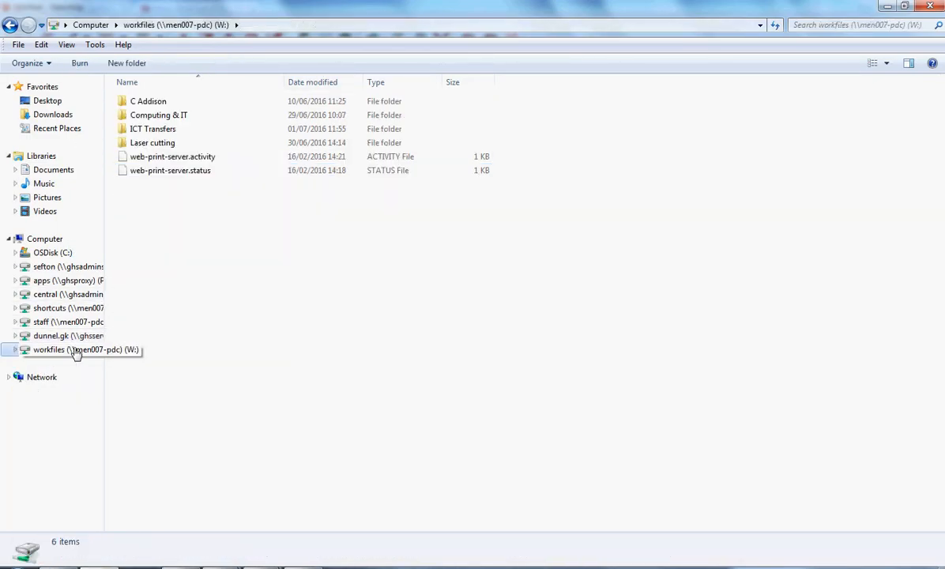
Browse to Computing & IT > Year 8 > 3D Printing and select Pen Pot Base.
{"action": "double_click", "coordinate": [158, 115]}
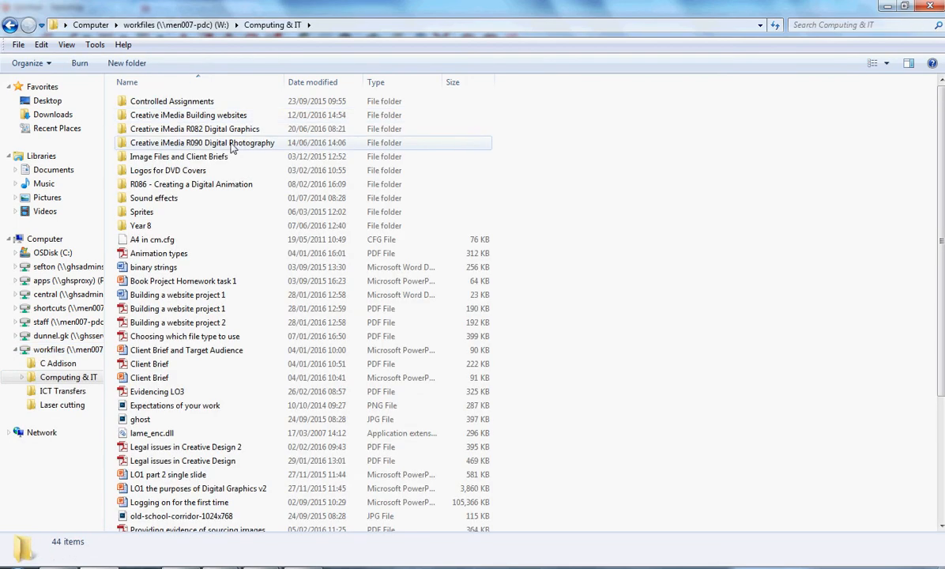
{"action": "double_click", "coordinate": [141, 225]}
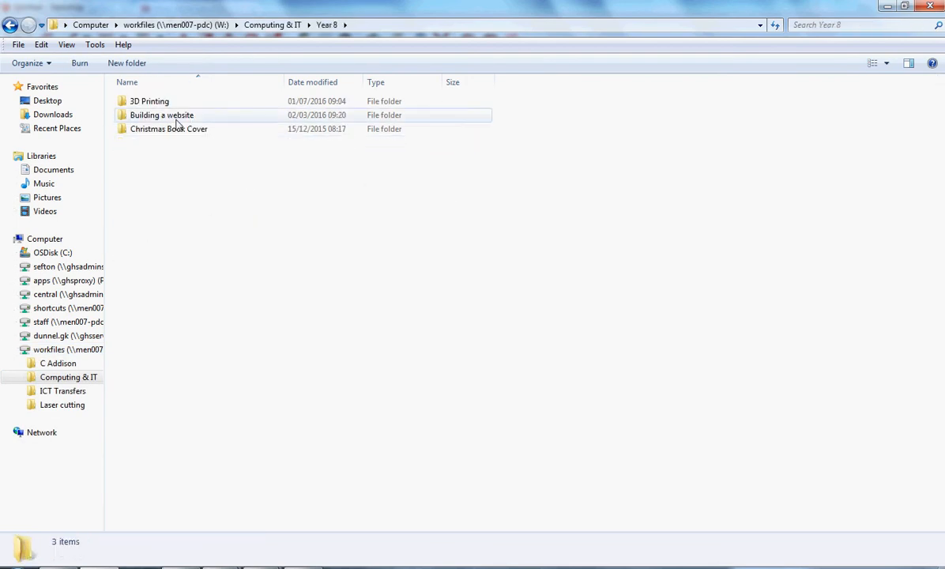
{"action": "double_click", "coordinate": [149, 101]}
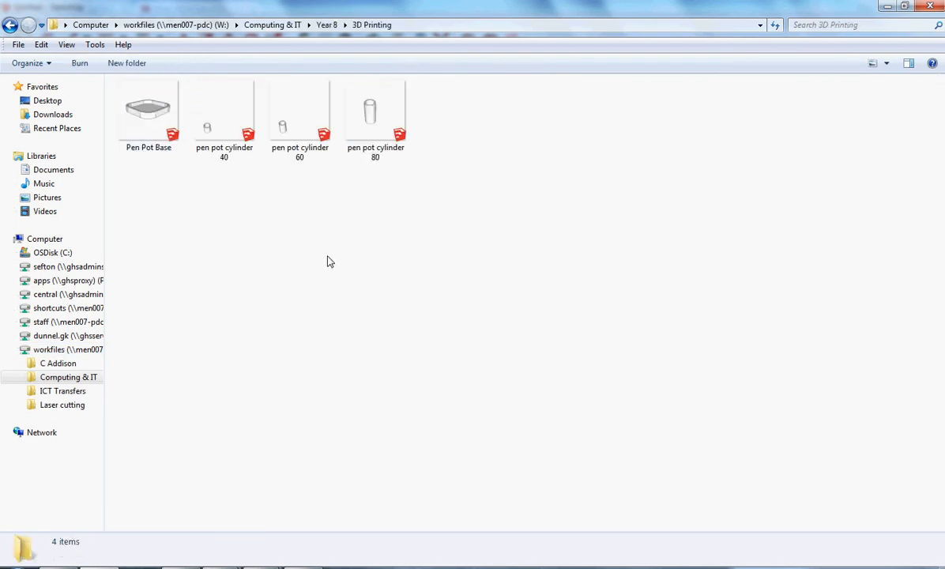
{"action": "left_click", "coordinate": [148, 111]}
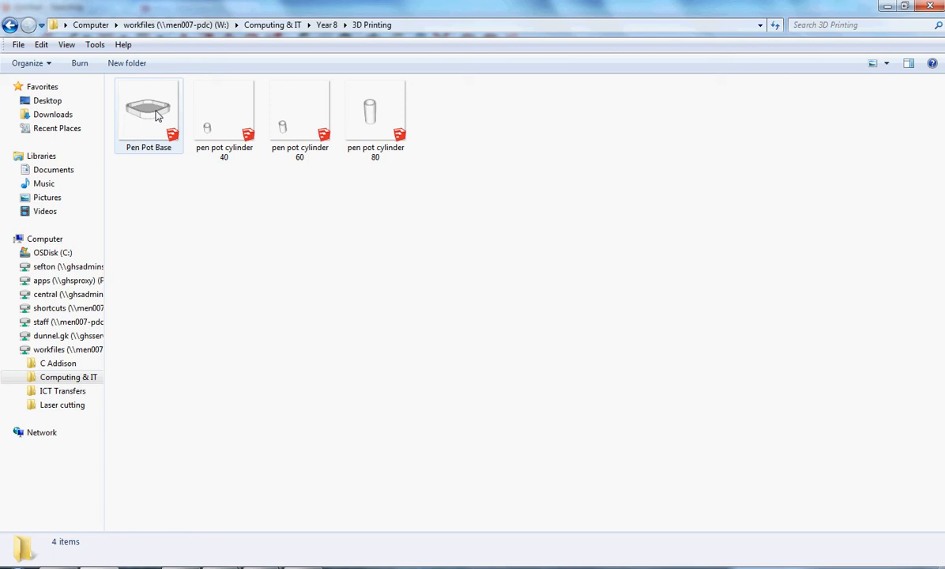
{"action": "mouse_move", "coordinate": [224, 123]}
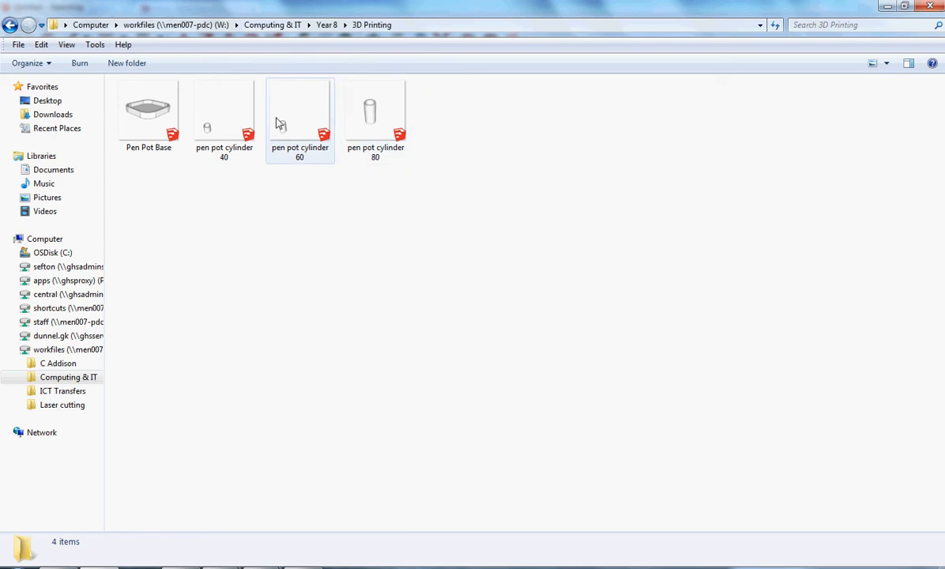
{"action": "mouse_move", "coordinate": [271, 119]}
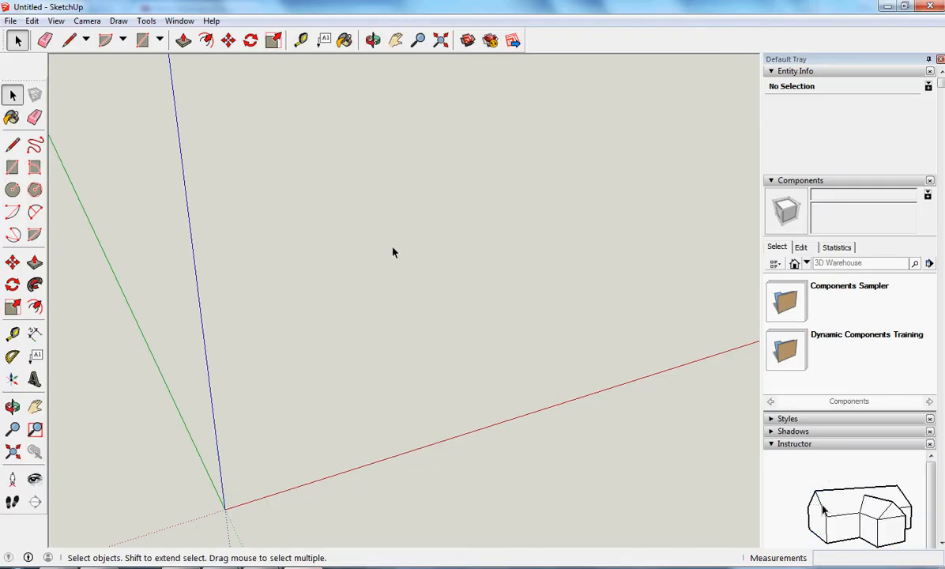
Import the Pen Pot Base model from workfiles > Computing & IT > Year 8 > 3D Printing.
{"action": "left_click", "coordinate": [11, 21]}
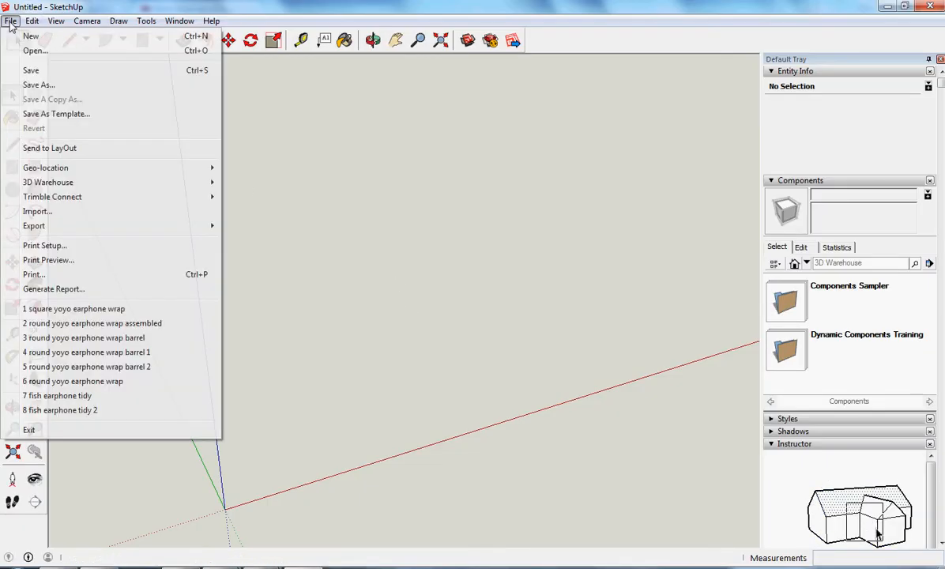
{"action": "mouse_move", "coordinate": [35, 50]}
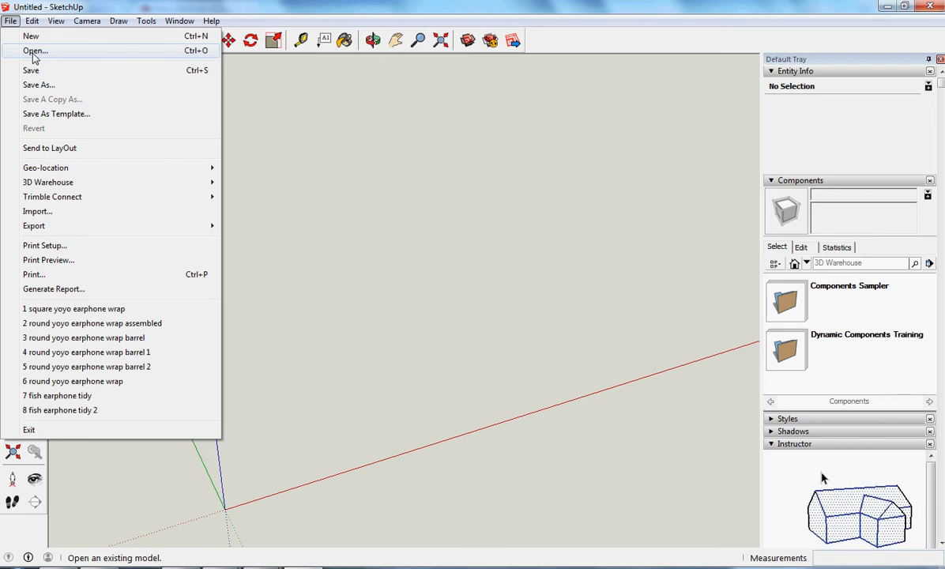
{"action": "mouse_move", "coordinate": [34, 225]}
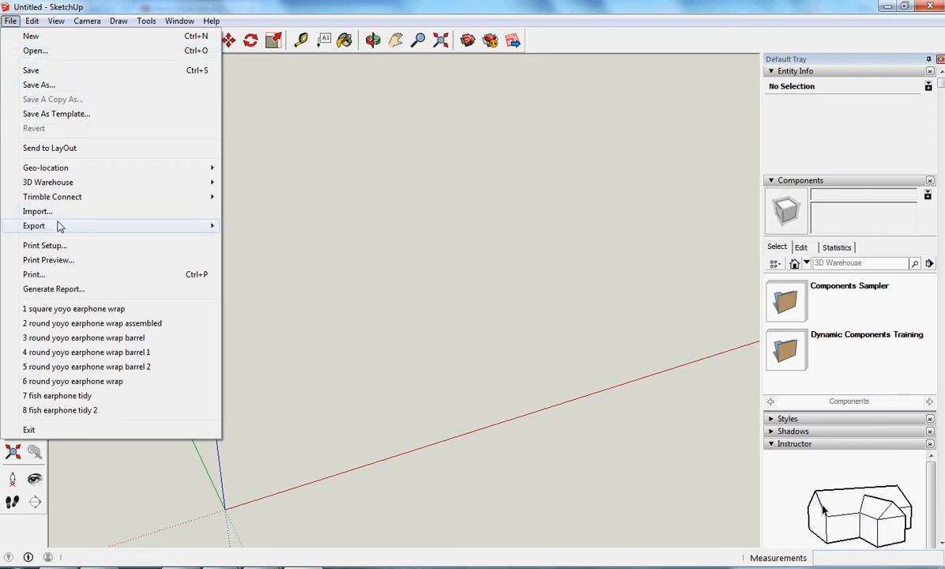
{"action": "left_click", "coordinate": [300, 244]}
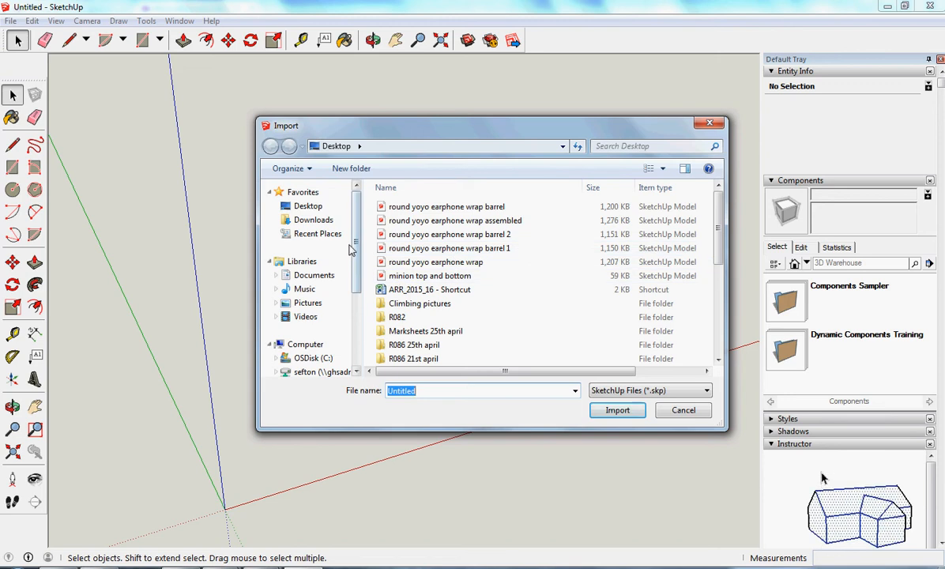
{"action": "scroll", "scroll_direction": "down", "scroll_amount": 3}
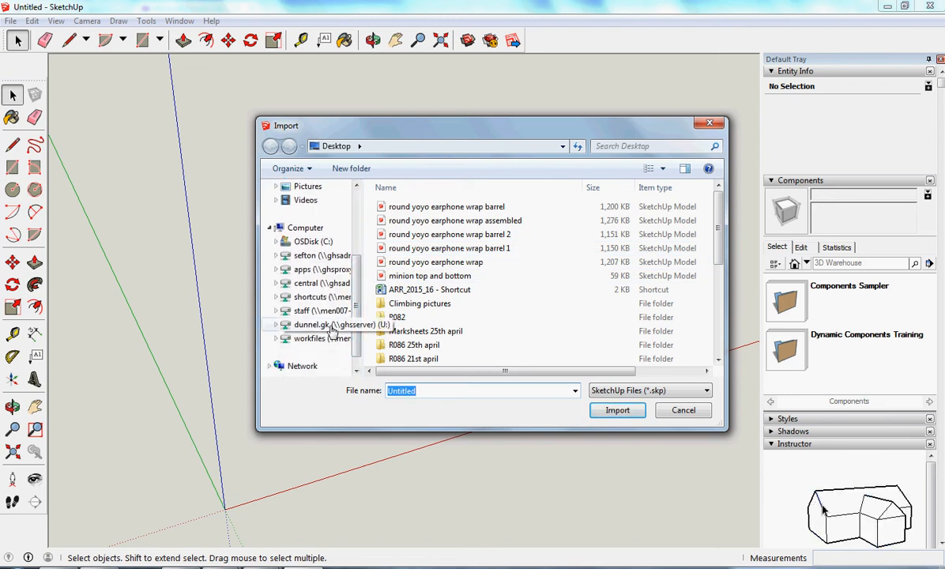
{"action": "double_click", "coordinate": [309, 338]}
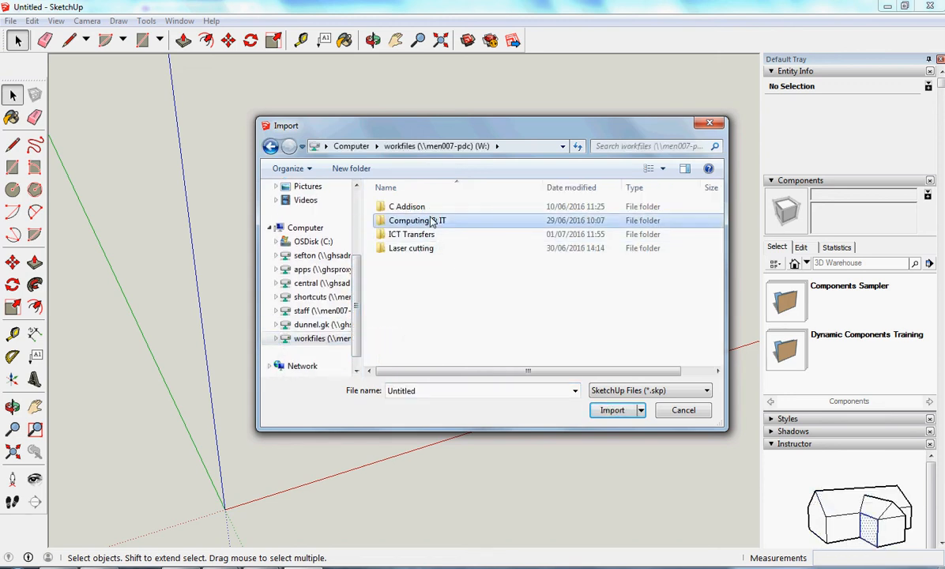
{"action": "double_click", "coordinate": [417, 220]}
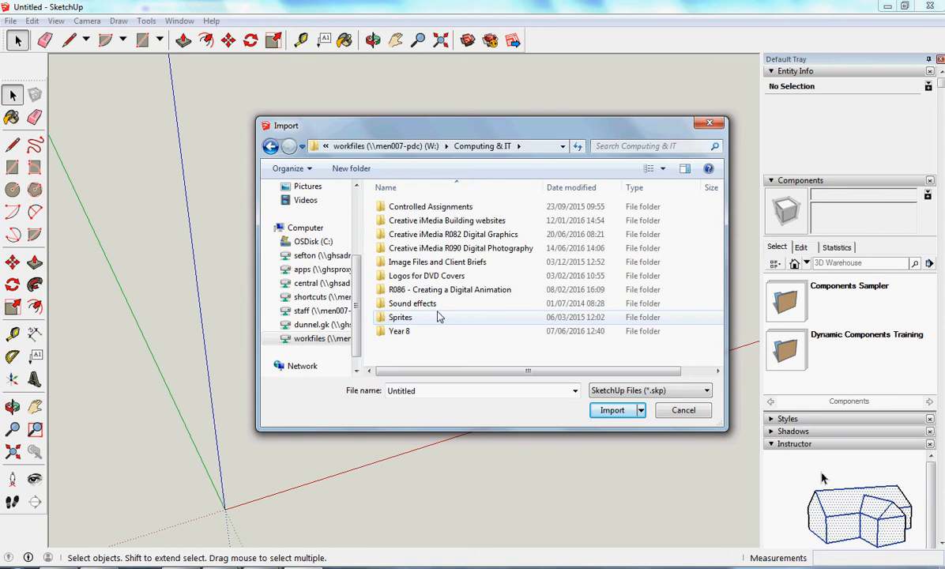
{"action": "double_click", "coordinate": [399, 331]}
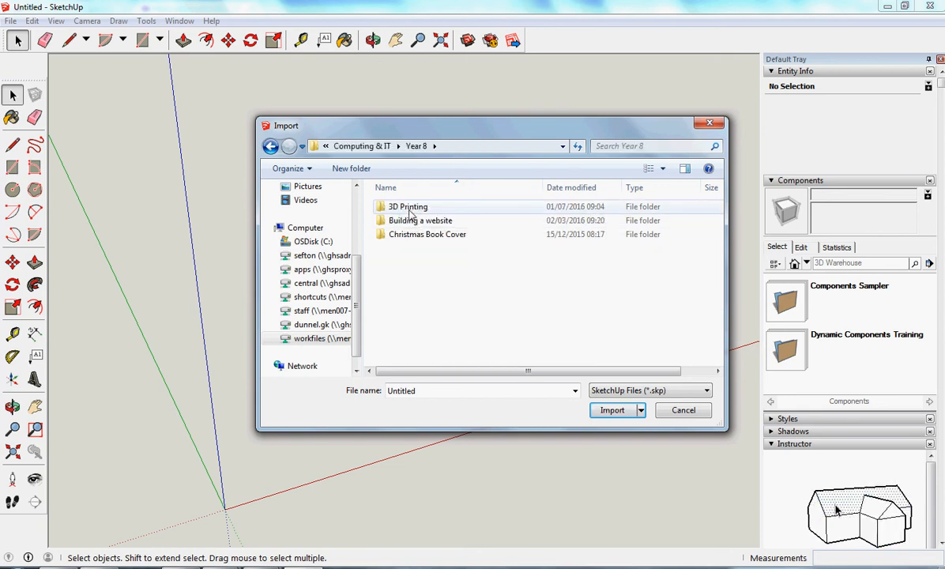
{"action": "double_click", "coordinate": [408, 206]}
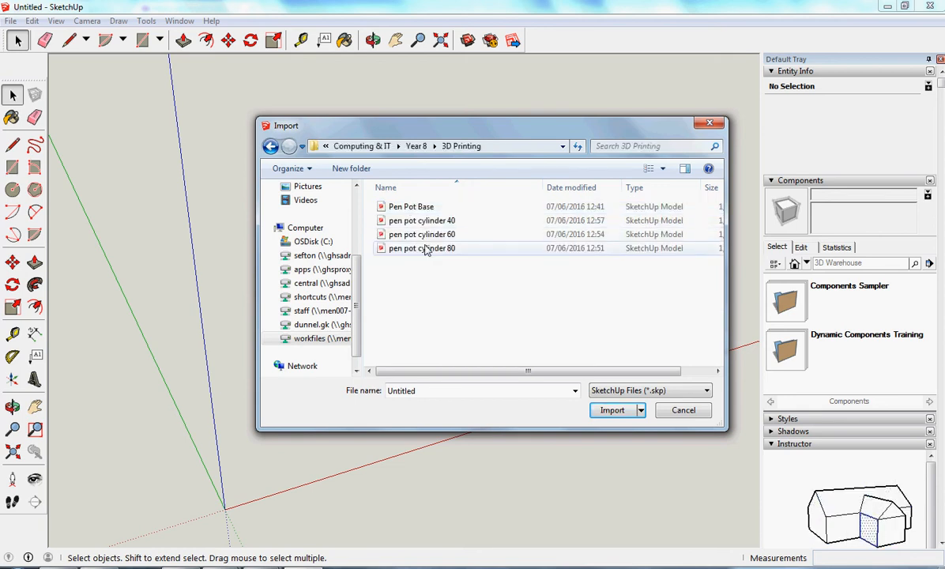
{"action": "left_click", "coordinate": [611, 409]}
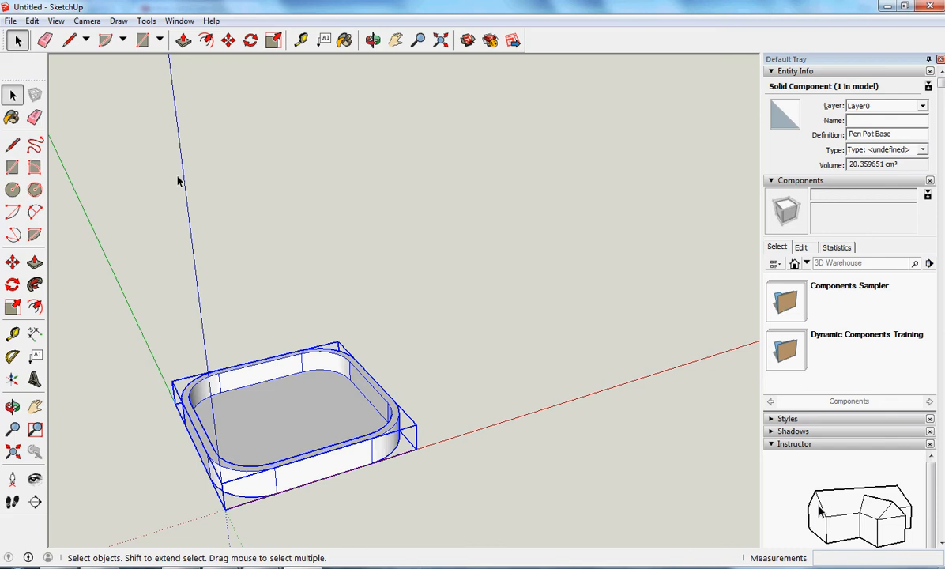
{"action": "left_click", "coordinate": [487, 392]}
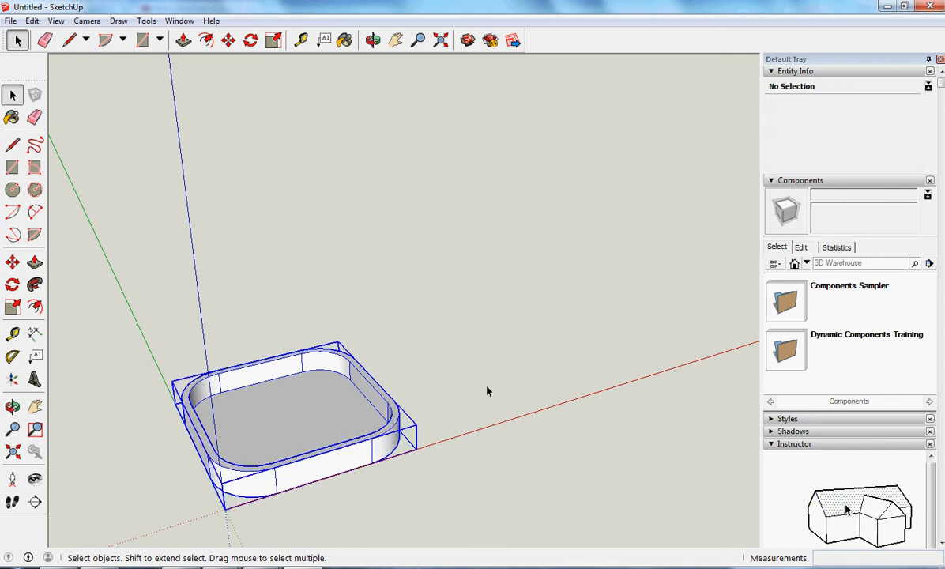
{"action": "left_click", "coordinate": [293, 411]}
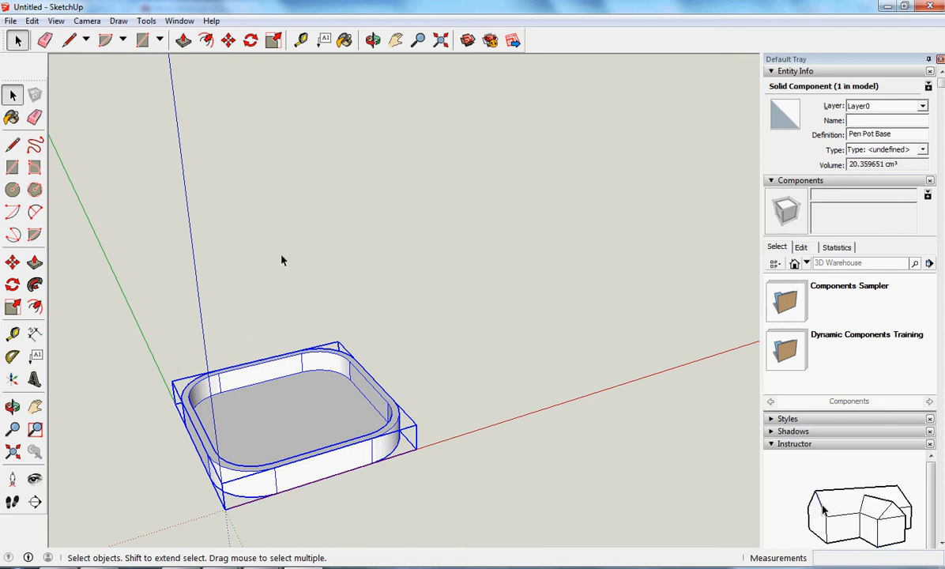
{"action": "mouse_move", "coordinate": [380, 254]}
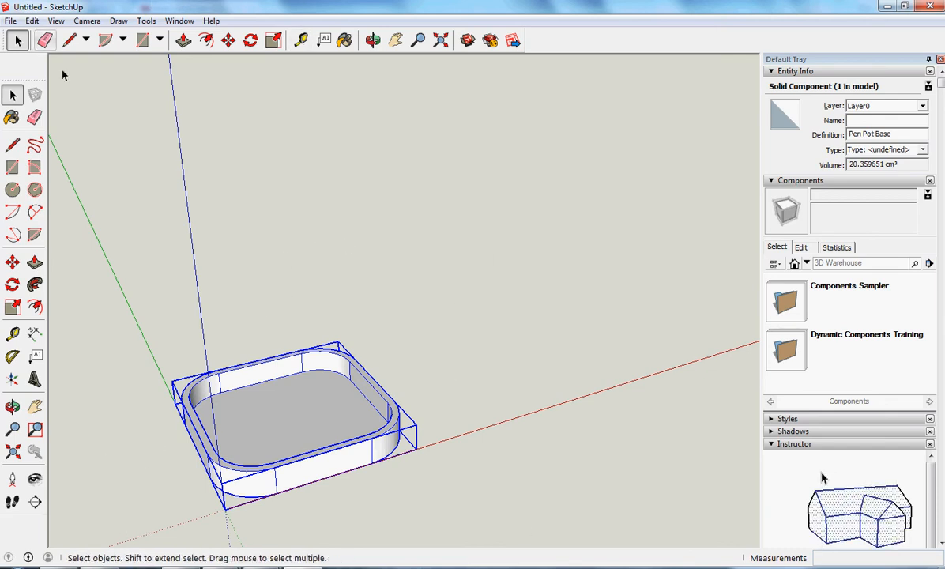
Import pen pot cylinder 80 and place it next to the base tray.
{"action": "left_click", "coordinate": [11, 20]}
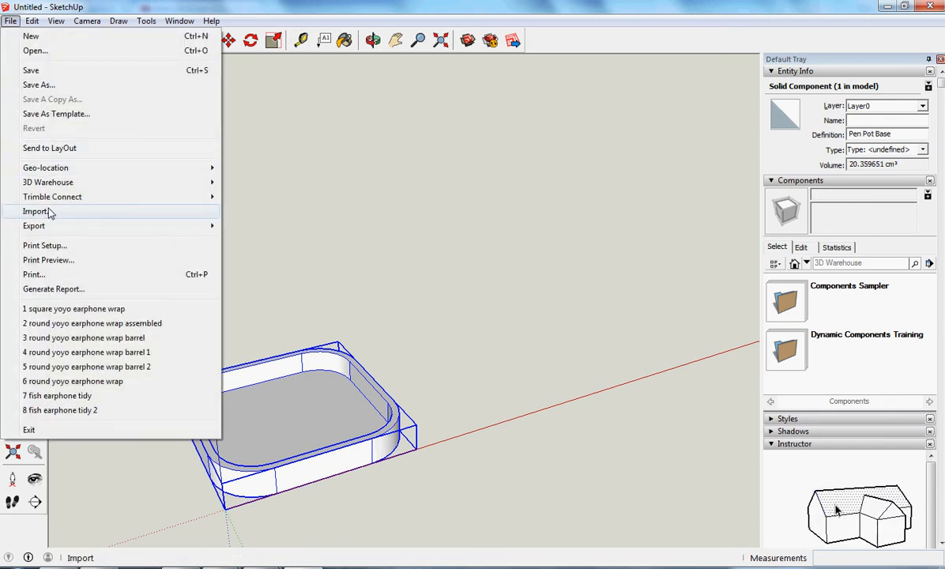
{"action": "left_click", "coordinate": [35, 211]}
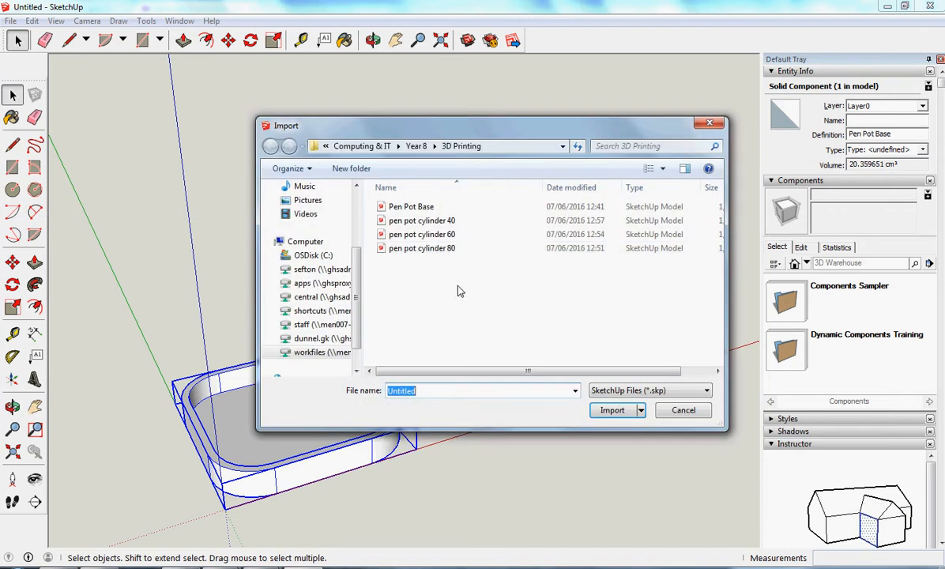
{"action": "left_click", "coordinate": [422, 248]}
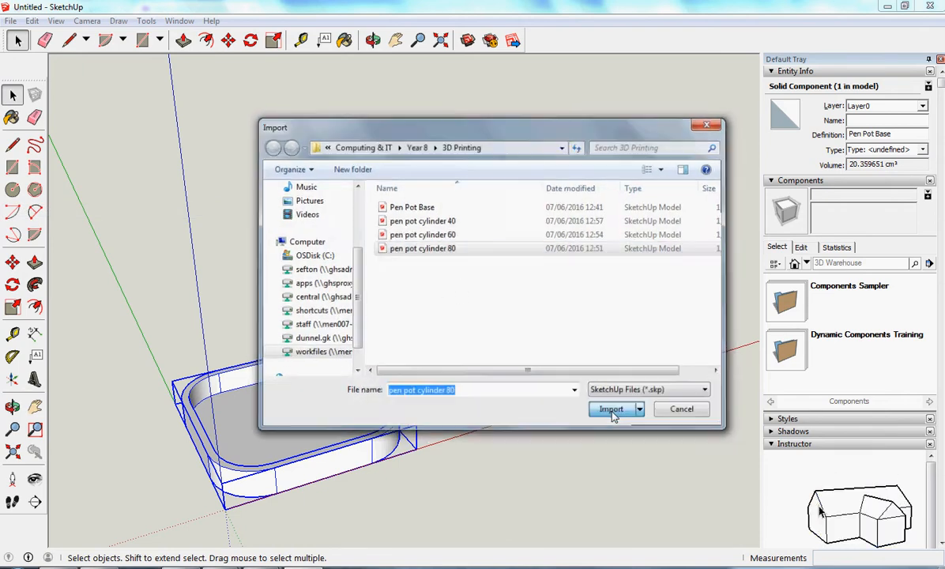
{"action": "left_click", "coordinate": [611, 409]}
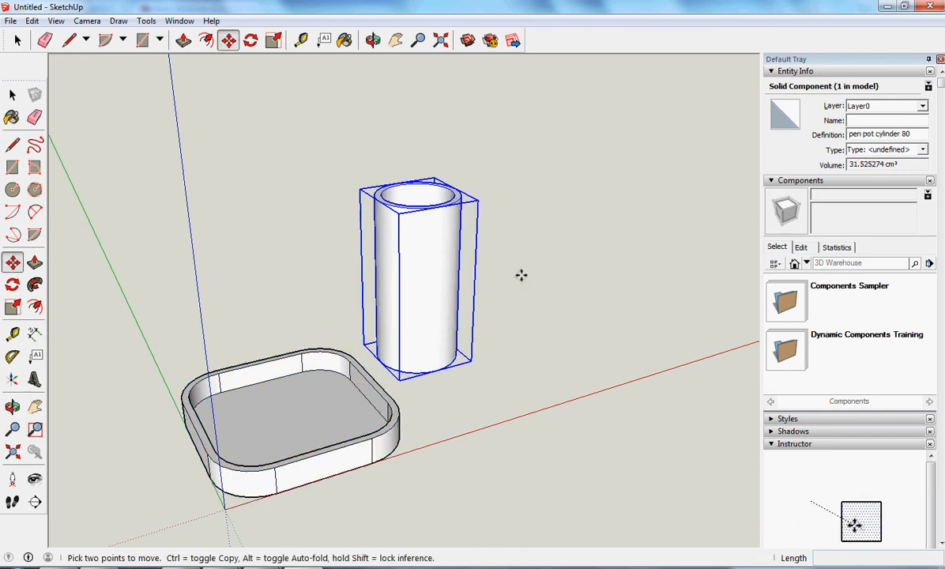
{"action": "mouse_move", "coordinate": [549, 263]}
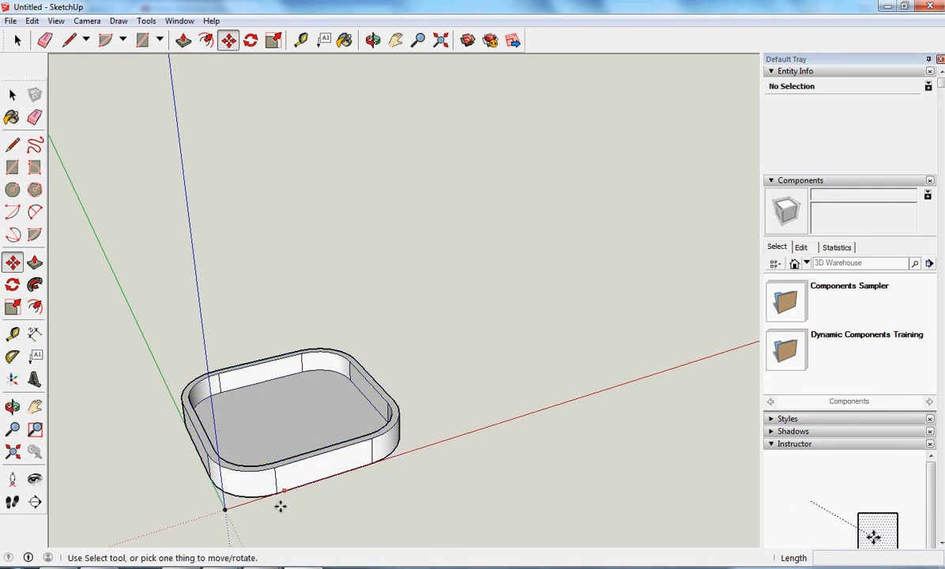
{"action": "mouse_move", "coordinate": [203, 352]}
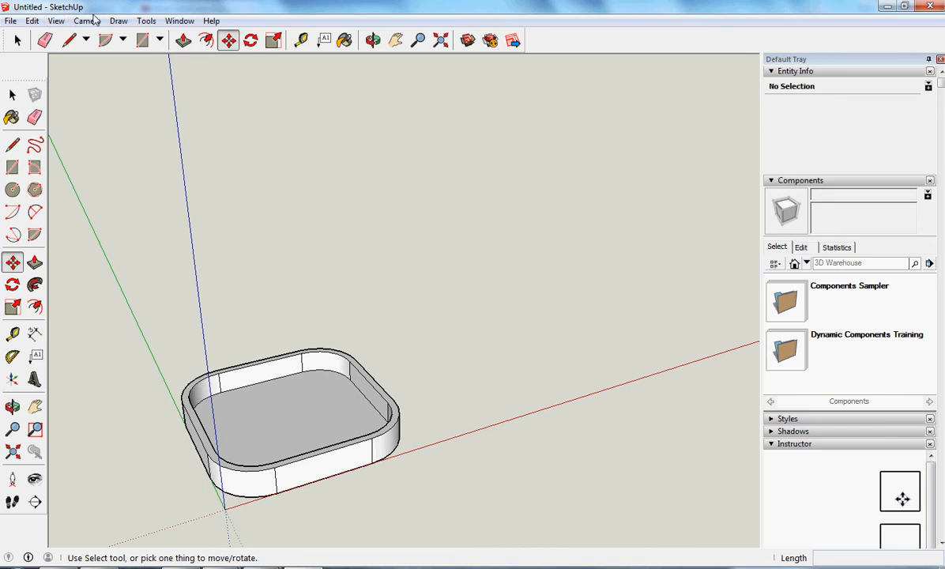
Switch to the Bottom standard view to see the tray from underneath.
{"action": "left_click", "coordinate": [87, 21]}
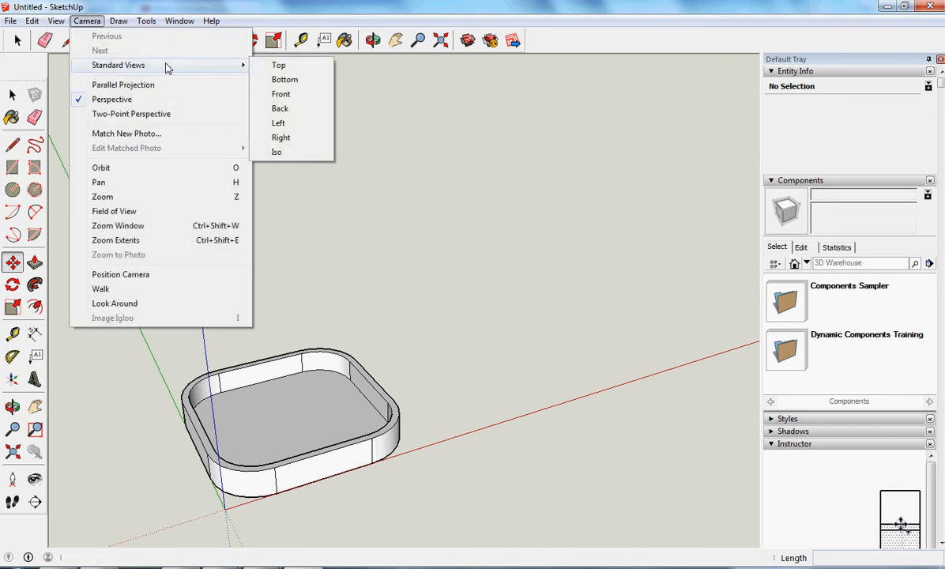
{"action": "mouse_move", "coordinate": [284, 79]}
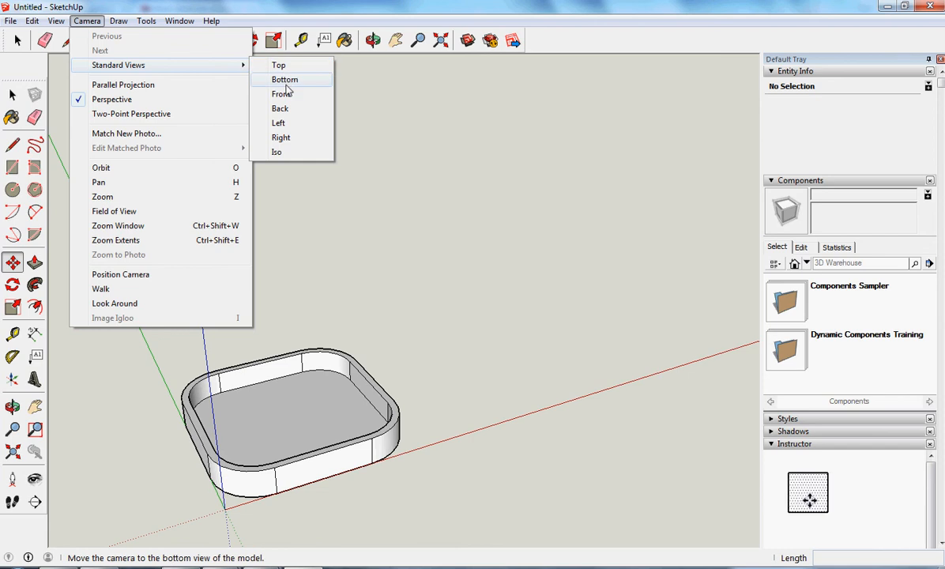
{"action": "left_click", "coordinate": [284, 79]}
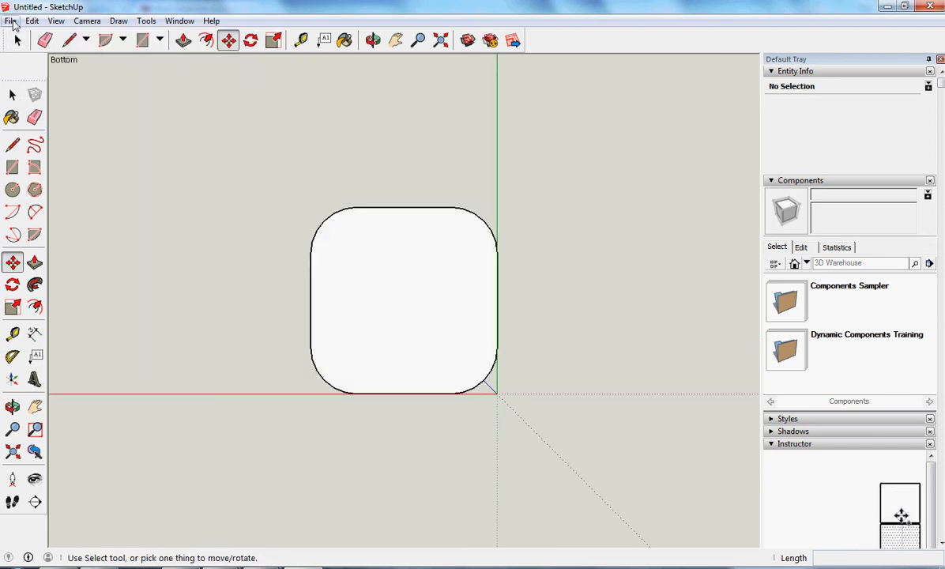
{"action": "left_click", "coordinate": [11, 20]}
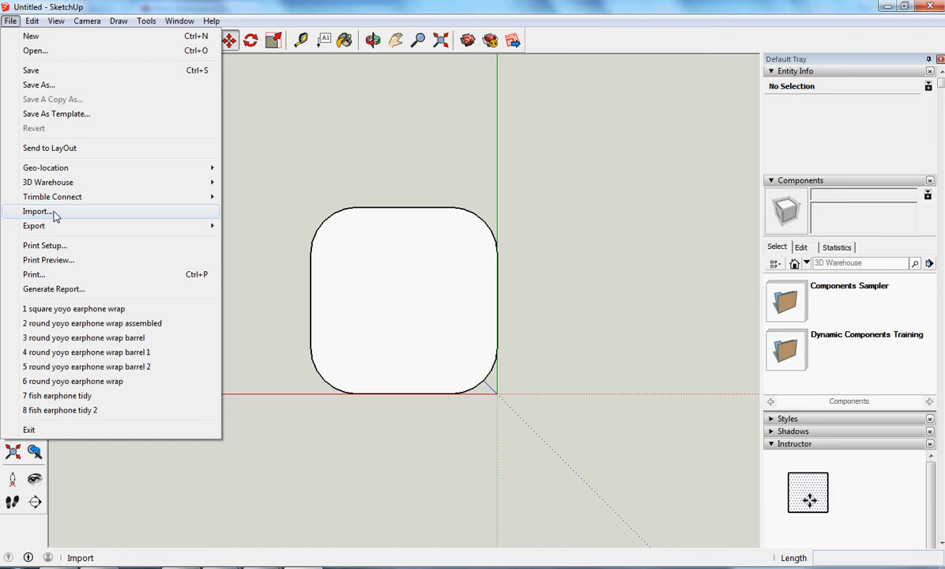
Re-import pen pot cylinder 80 for placement in a tray corner.
{"action": "left_click", "coordinate": [37, 211]}
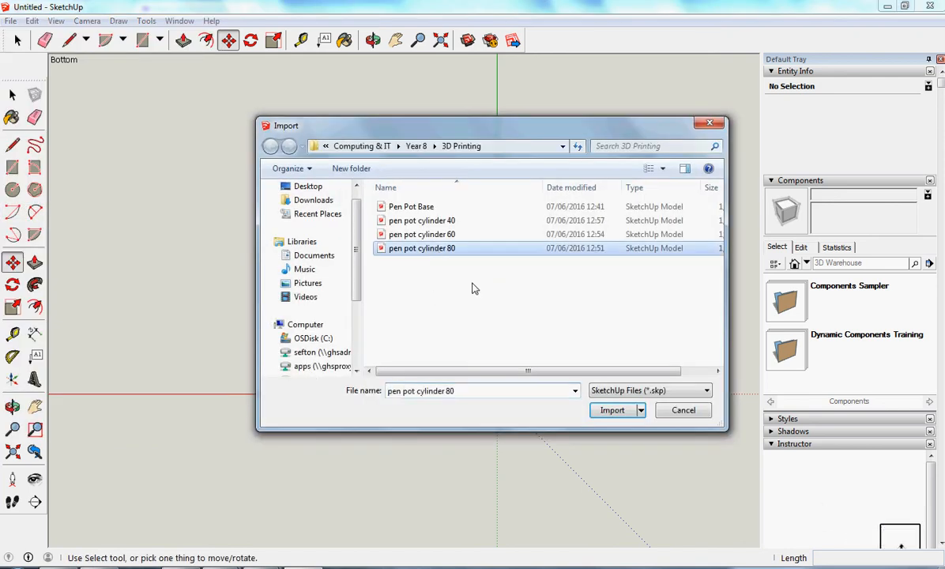
{"action": "left_click", "coordinate": [612, 410]}
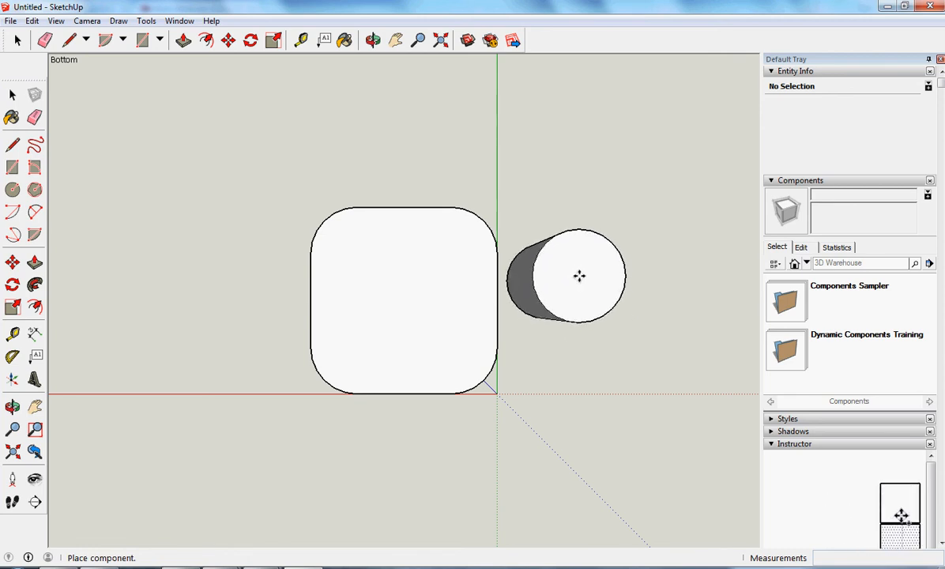
{"action": "mouse_move", "coordinate": [485, 216]}
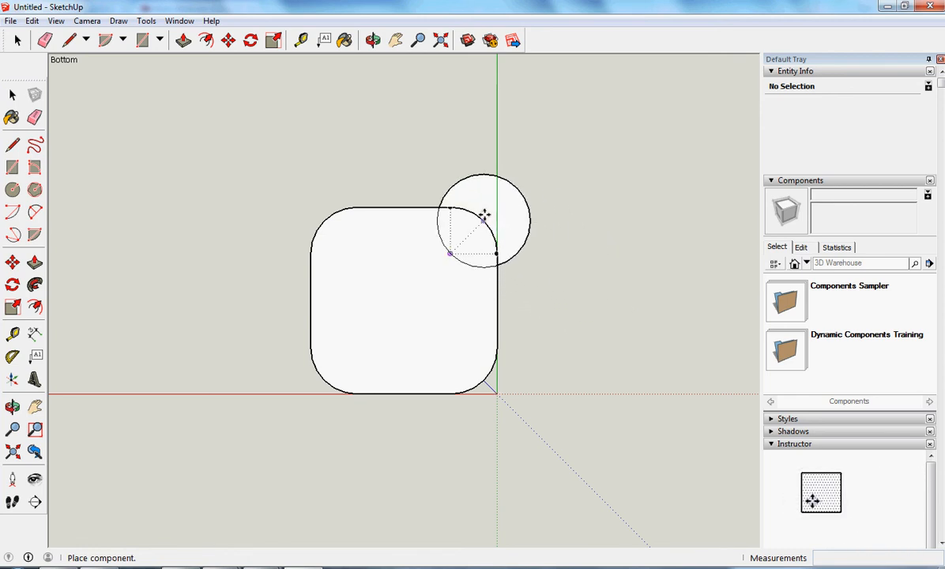
{"action": "mouse_move", "coordinate": [474, 214]}
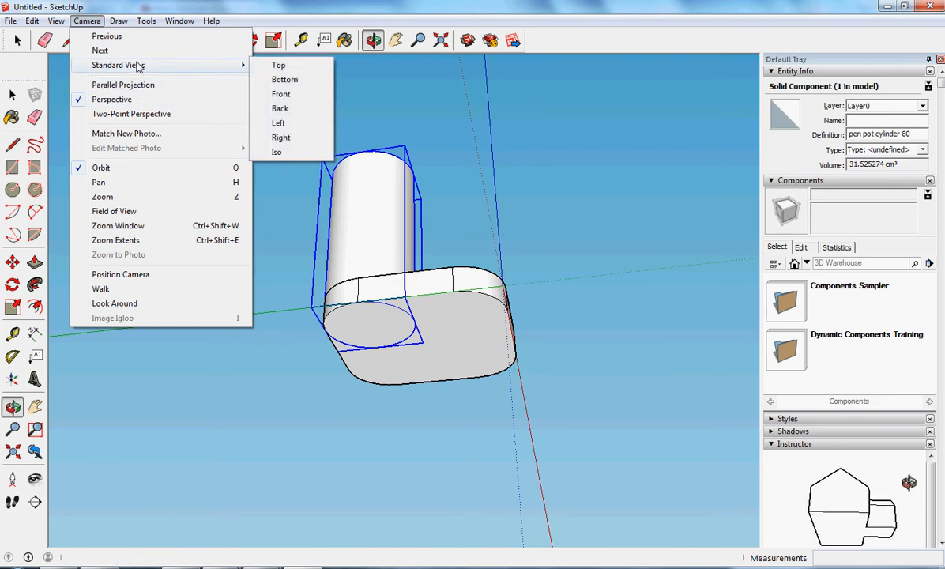
Return to Bottom view and import pen pot cylinder 60 for the top-left corner.
{"action": "left_click", "coordinate": [284, 79]}
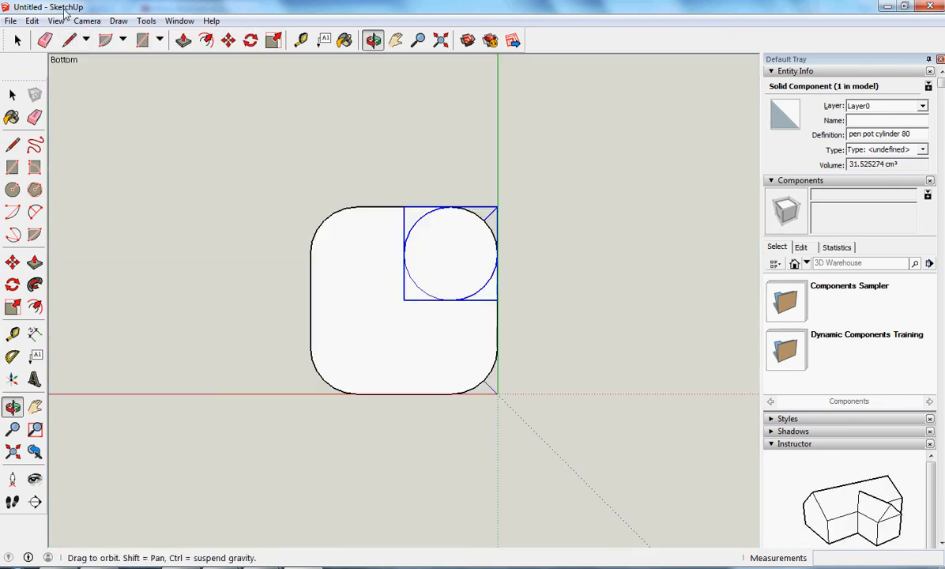
{"action": "left_click", "coordinate": [11, 21]}
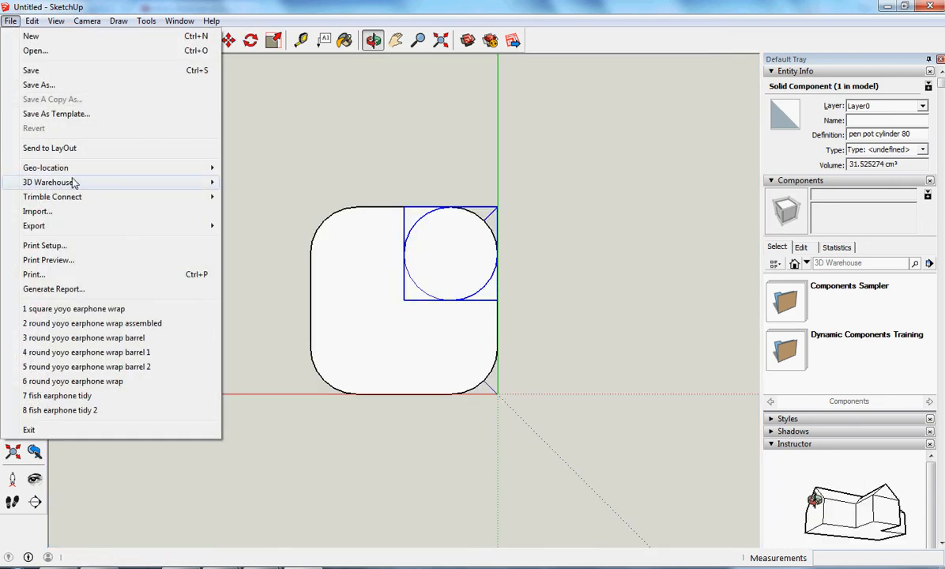
{"action": "left_click", "coordinate": [37, 210]}
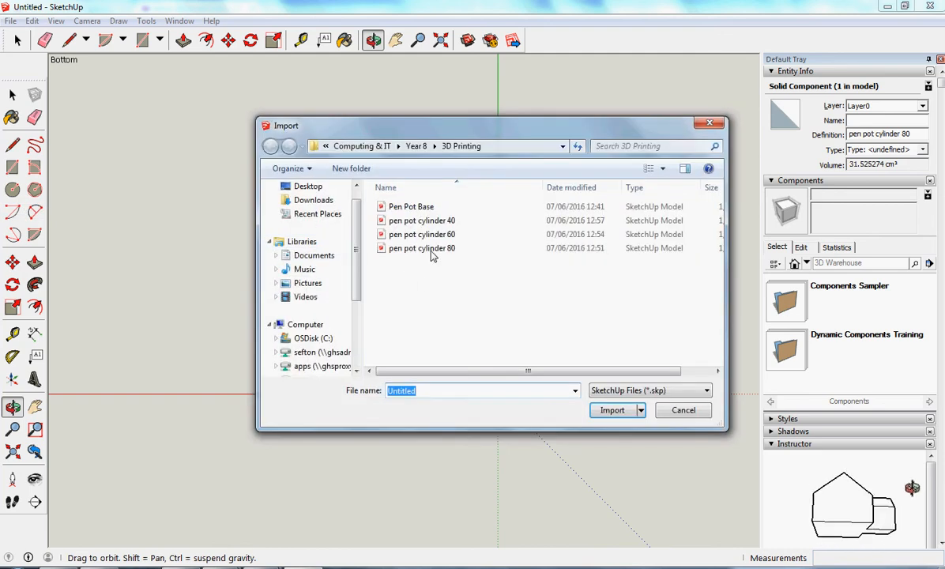
{"action": "left_click", "coordinate": [422, 248]}
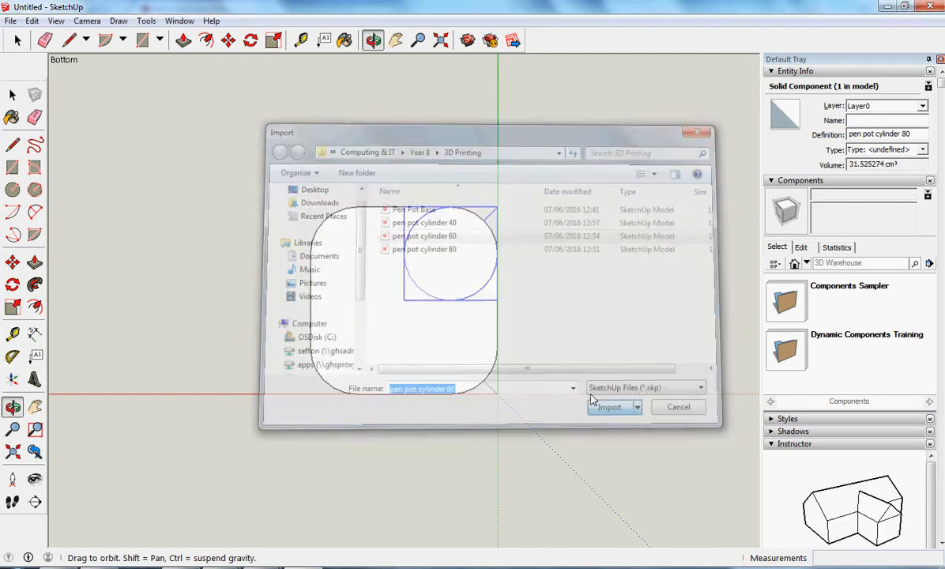
{"action": "left_click", "coordinate": [609, 407]}
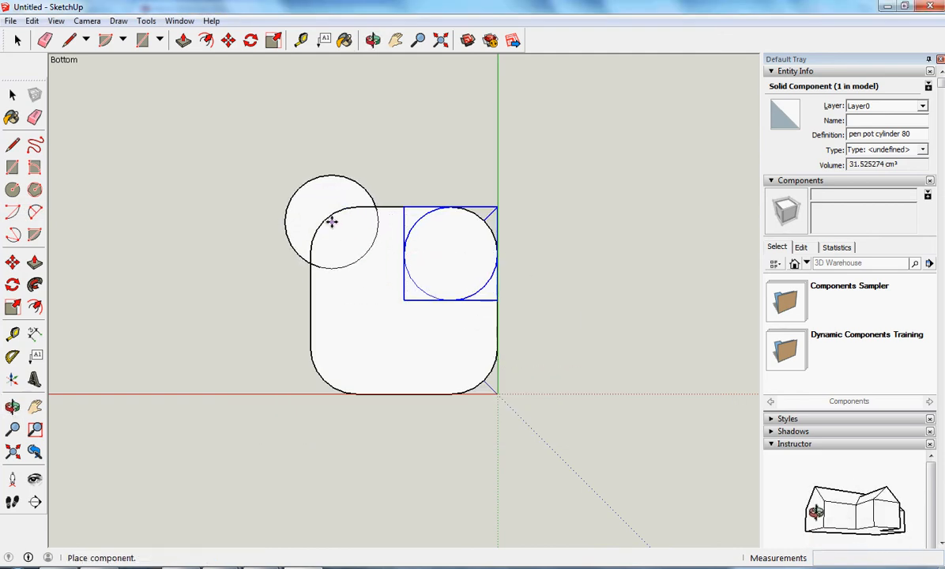
{"action": "mouse_move", "coordinate": [355, 221]}
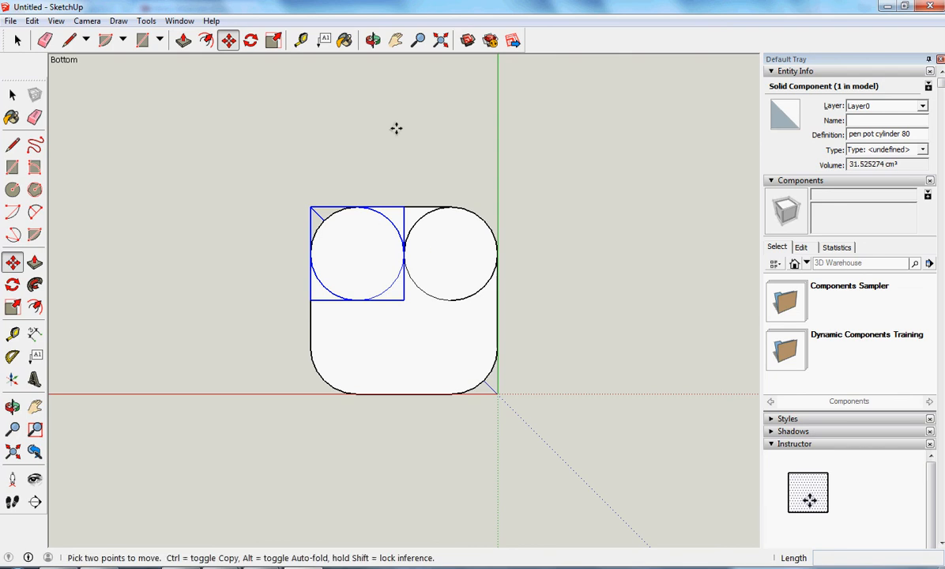
{"action": "left_click", "coordinate": [11, 21]}
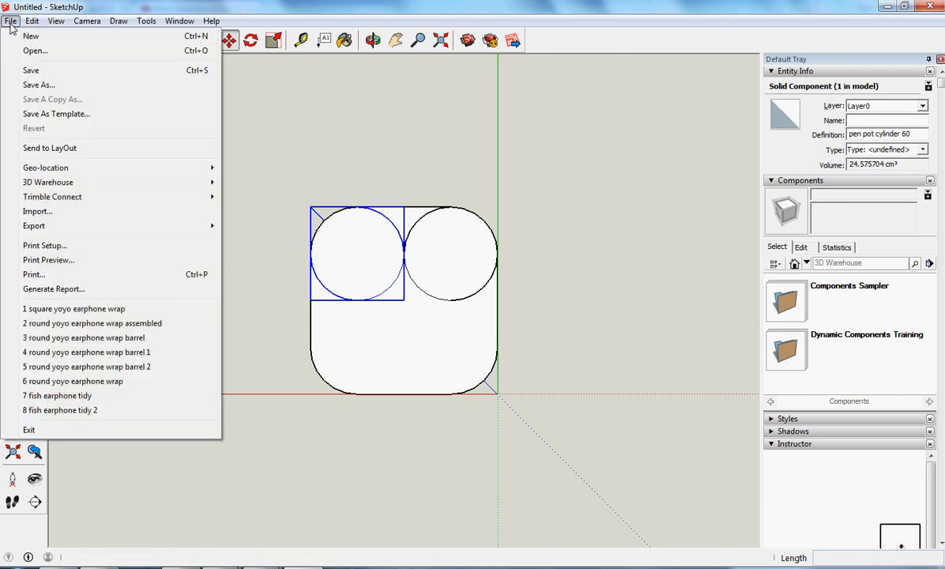
Import pen pot cylinder 40 and set it in the bottom-right corner.
{"action": "left_click", "coordinate": [37, 211]}
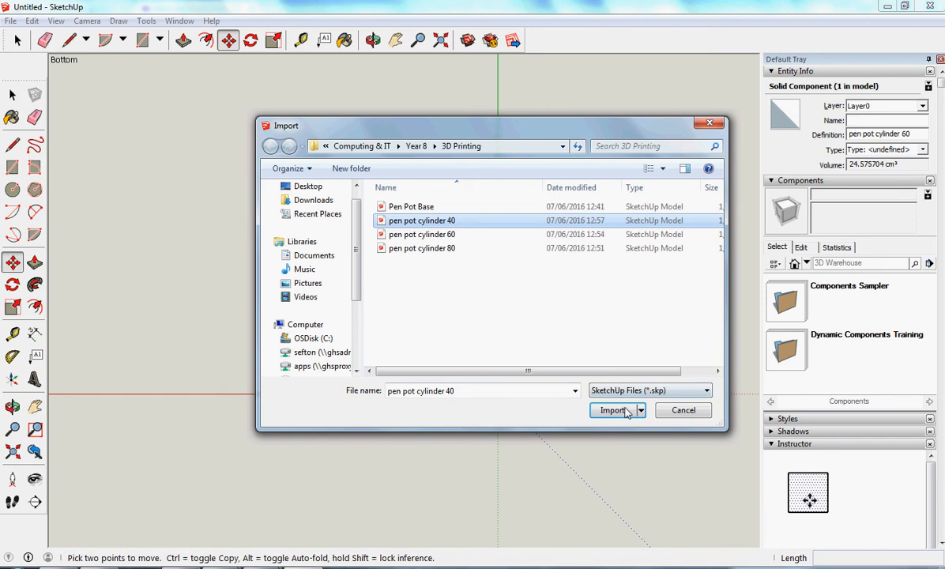
{"action": "left_click", "coordinate": [613, 409]}
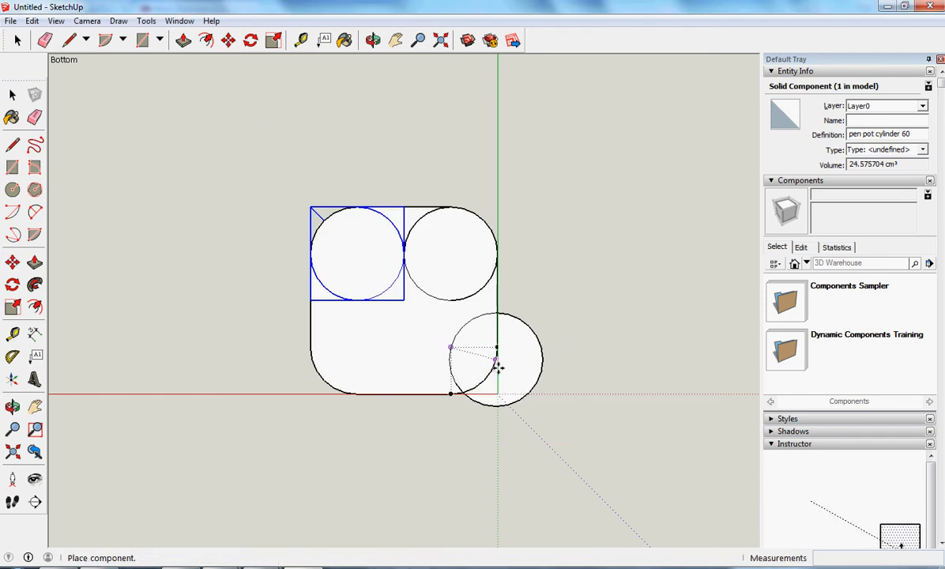
{"action": "mouse_move", "coordinate": [485, 383]}
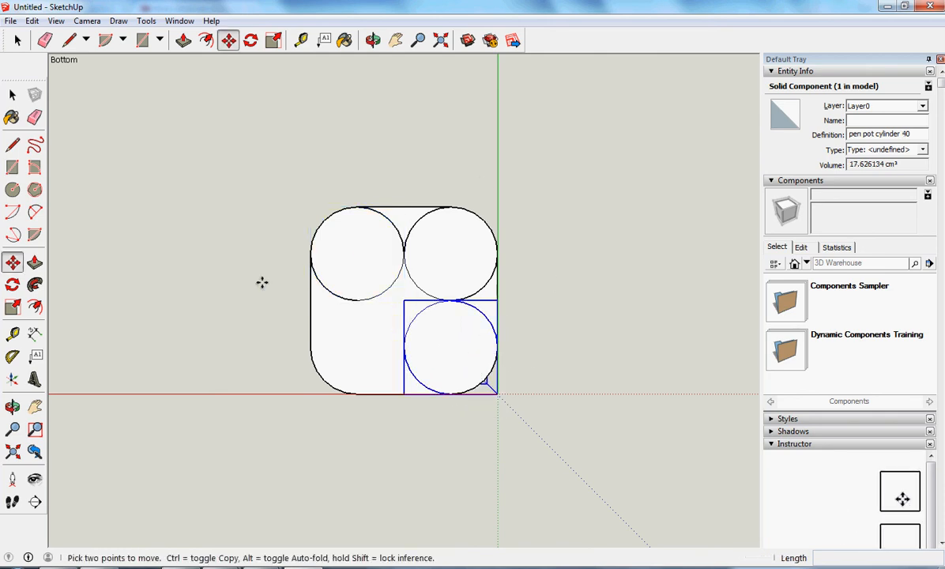
{"action": "left_click", "coordinate": [11, 306]}
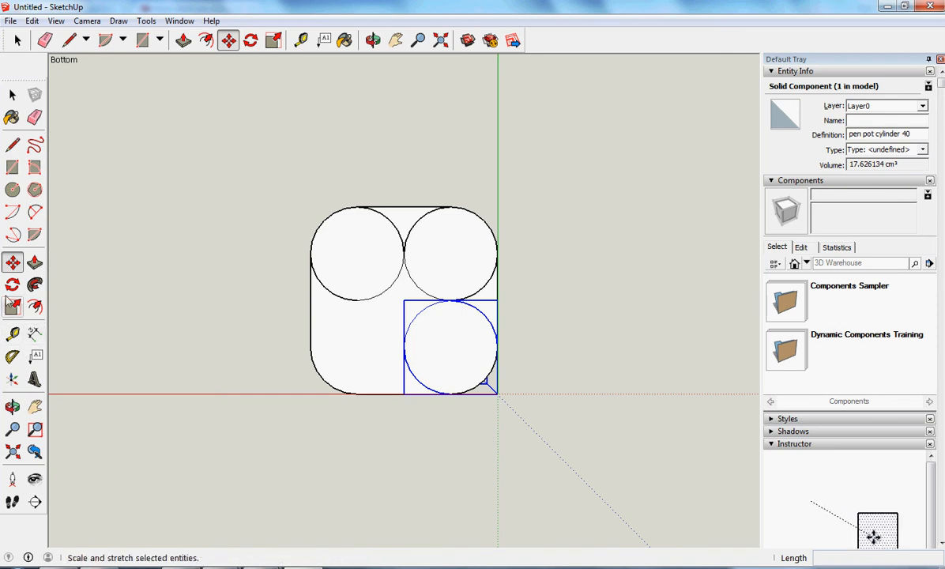
Orbit around the pen pot, then switch to the standard Iso view.
{"action": "left_click", "coordinate": [373, 40]}
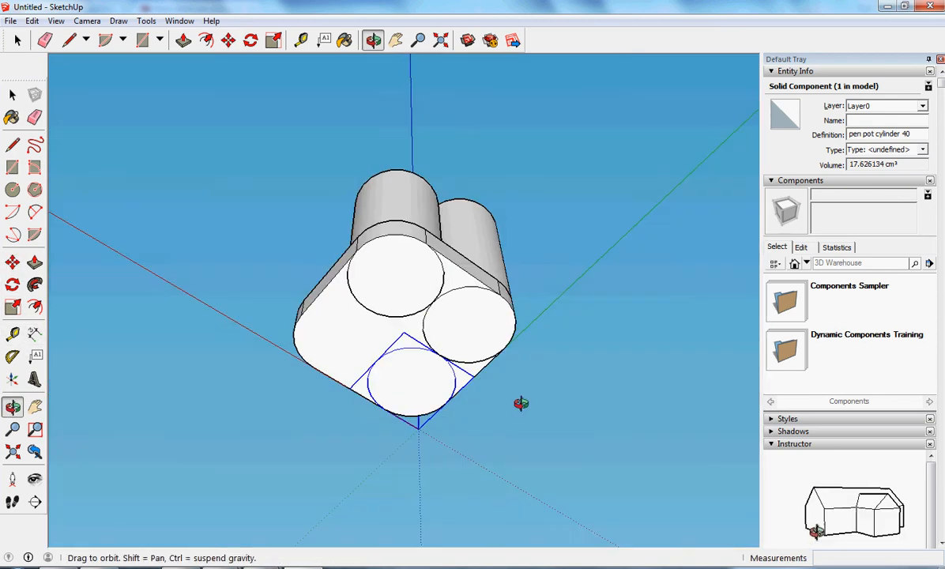
{"action": "left_click_drag", "start_coordinate": [521, 403], "coordinate": [205, 184]}
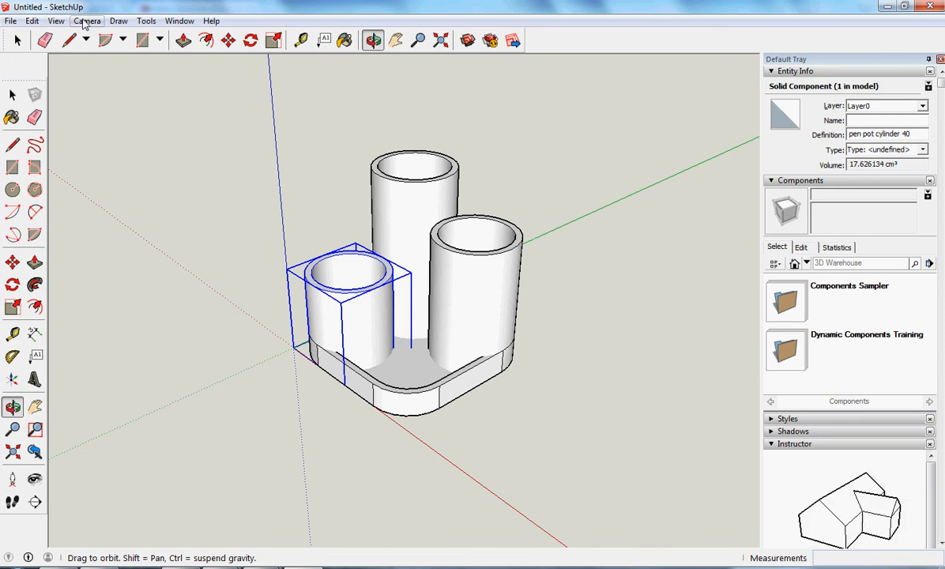
{"action": "left_click", "coordinate": [87, 21]}
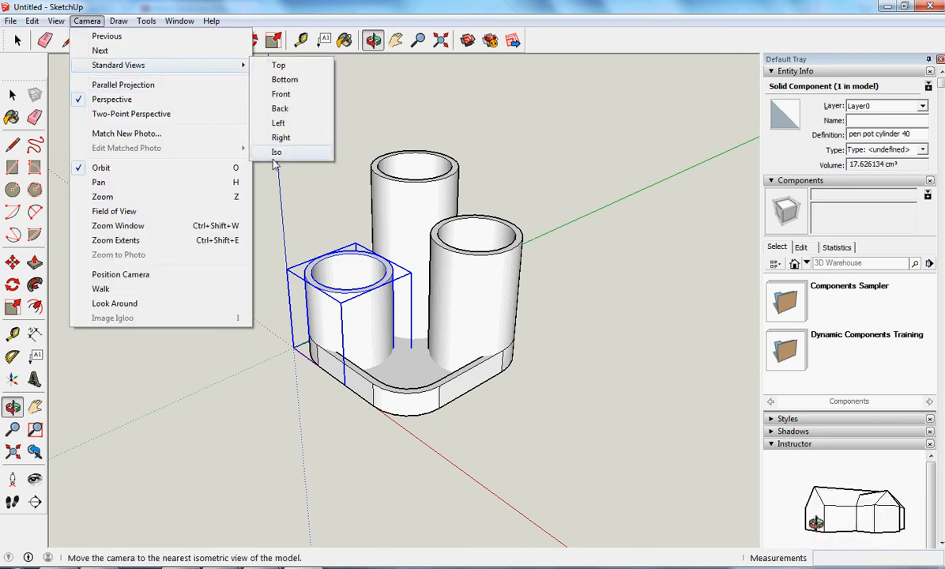
{"action": "left_click", "coordinate": [275, 151]}
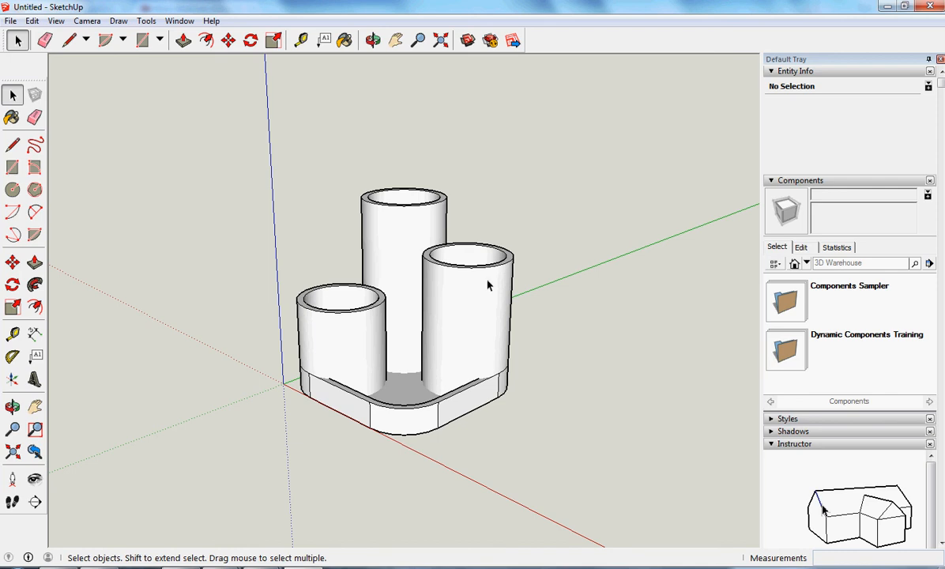
{"action": "mouse_move", "coordinate": [488, 252]}
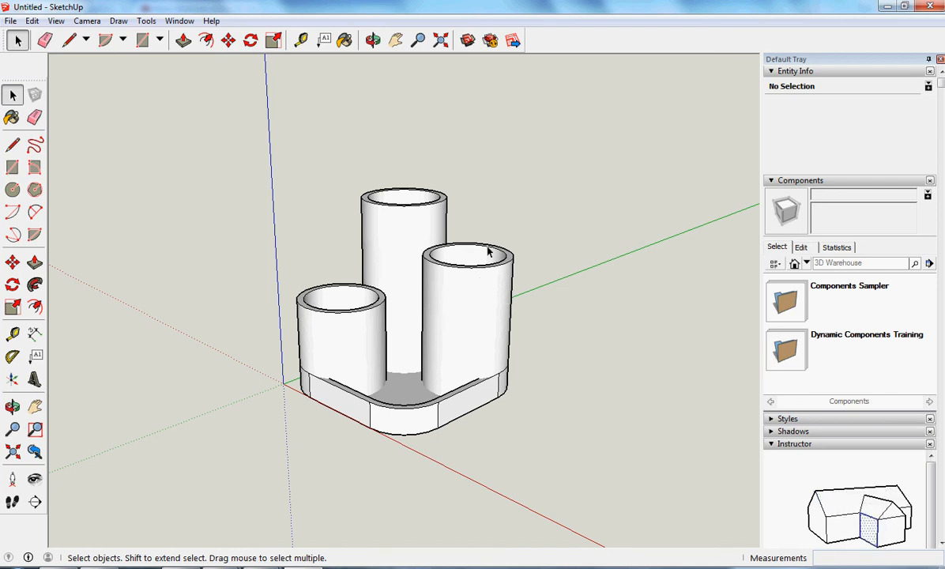
Select the tray and three cylinders, apply Solid Tools > Union, then deselect.
{"action": "left_click", "coordinate": [403, 213]}
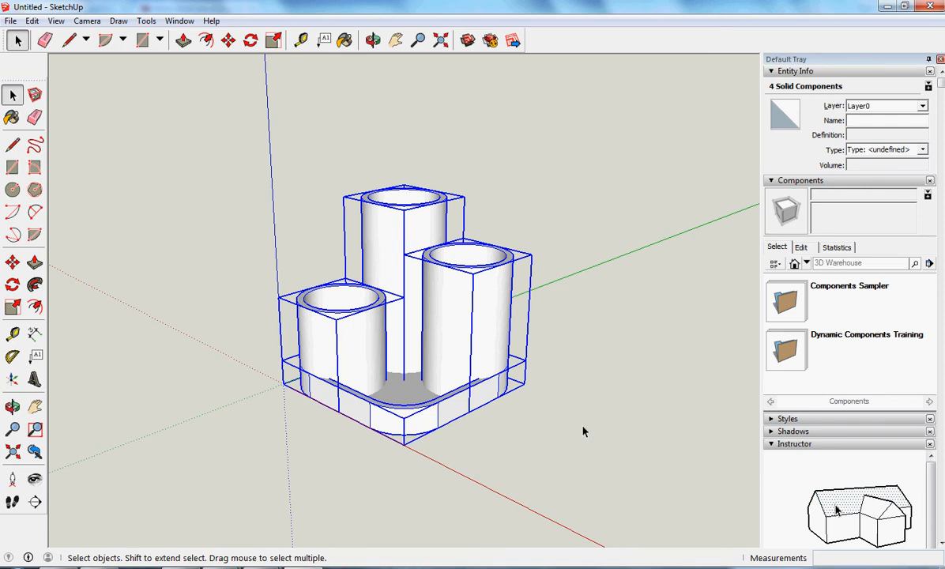
{"action": "mouse_move", "coordinate": [500, 269]}
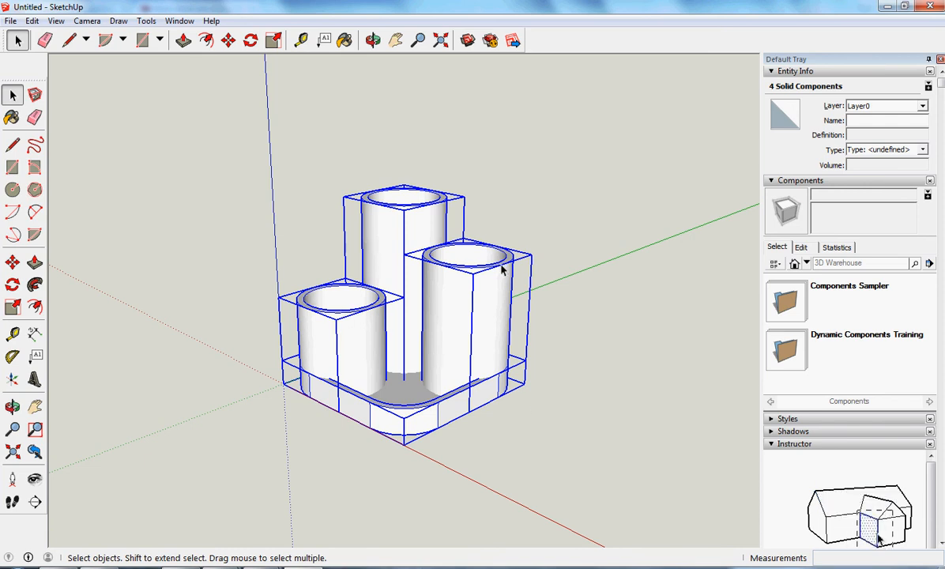
{"action": "right_click", "coordinate": [501, 270]}
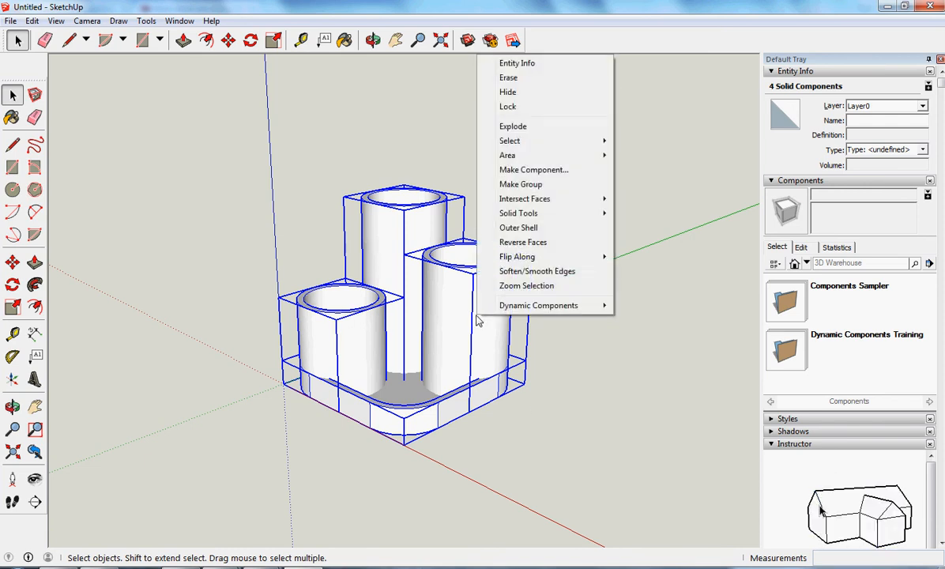
{"action": "mouse_move", "coordinate": [538, 305]}
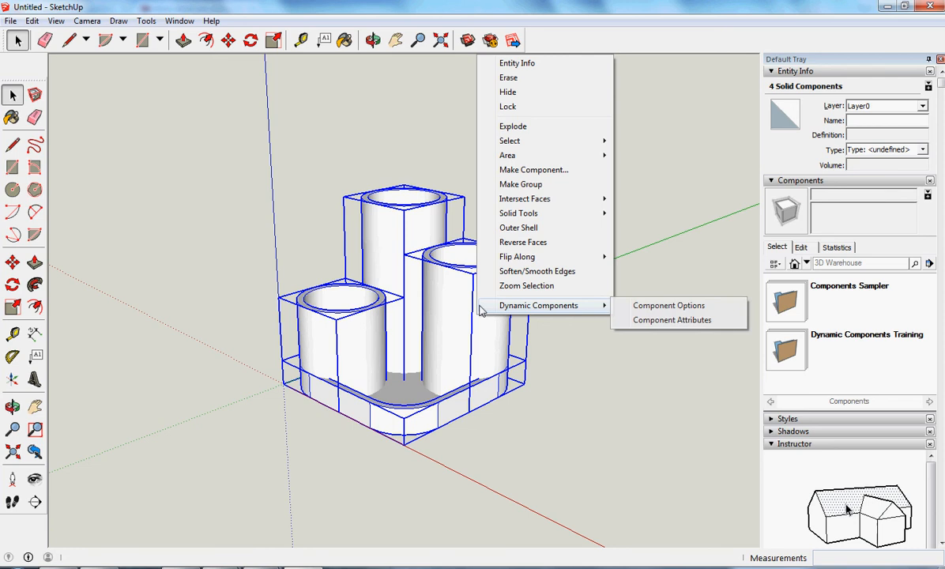
{"action": "mouse_move", "coordinate": [308, 186]}
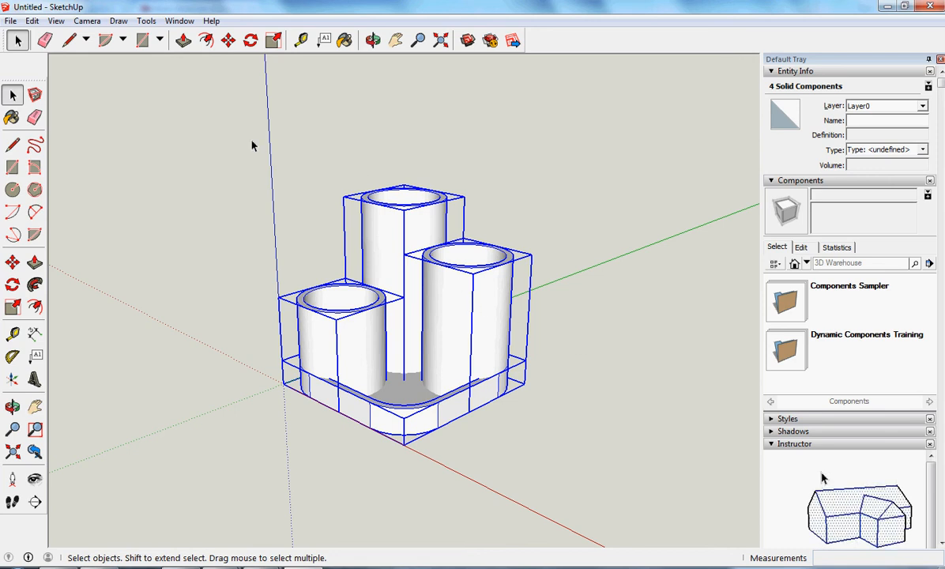
{"action": "mouse_move", "coordinate": [467, 276]}
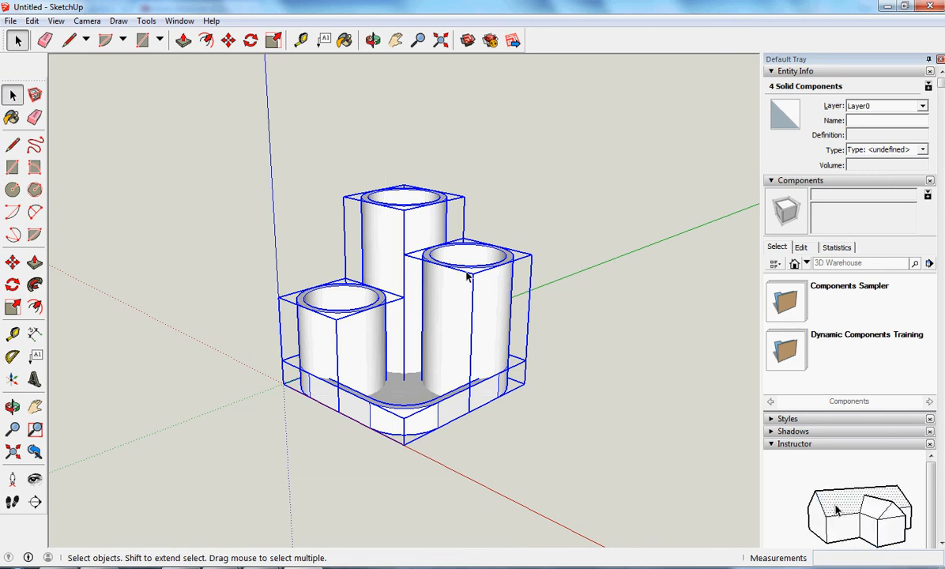
{"action": "right_click", "coordinate": [466, 277]}
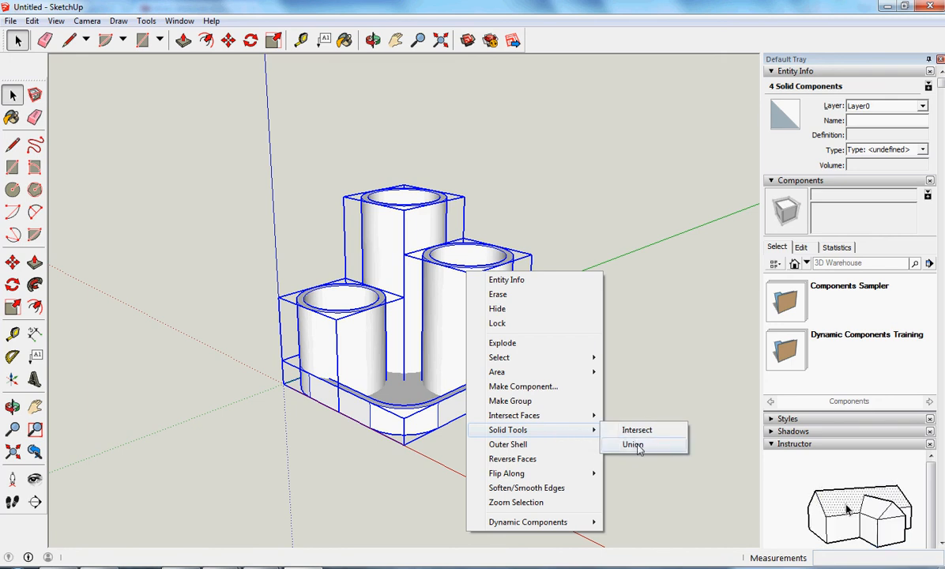
{"action": "left_click", "coordinate": [633, 444]}
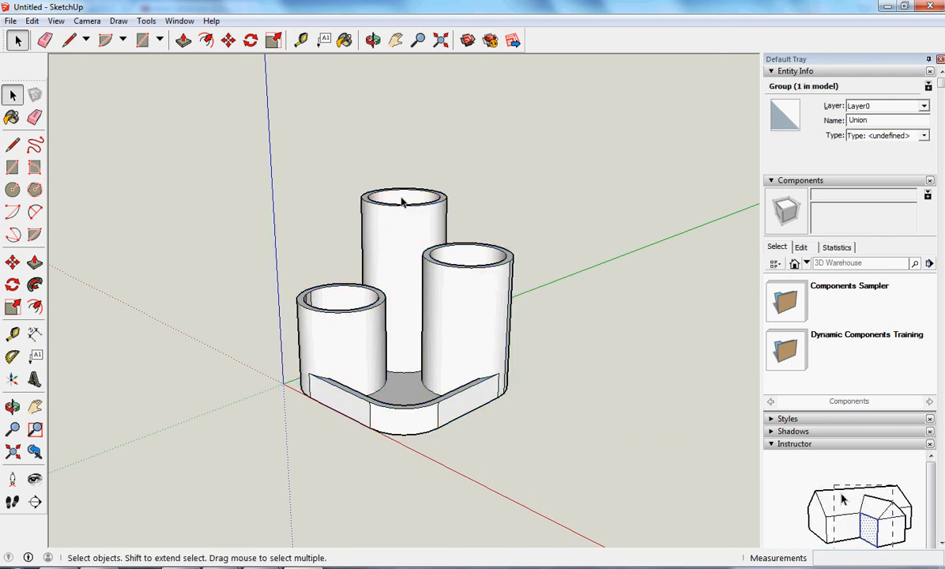
{"action": "mouse_move", "coordinate": [604, 275]}
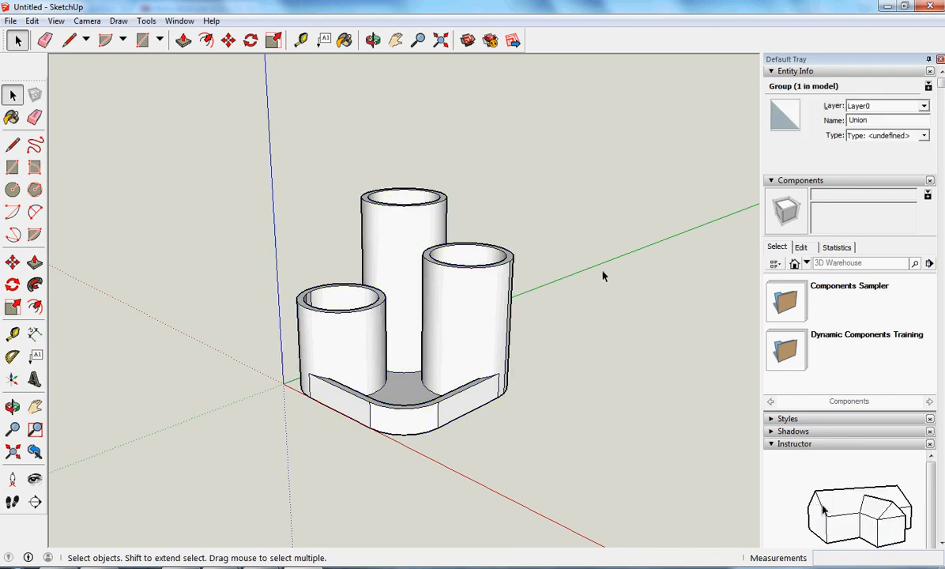
{"action": "left_click", "coordinate": [299, 360]}
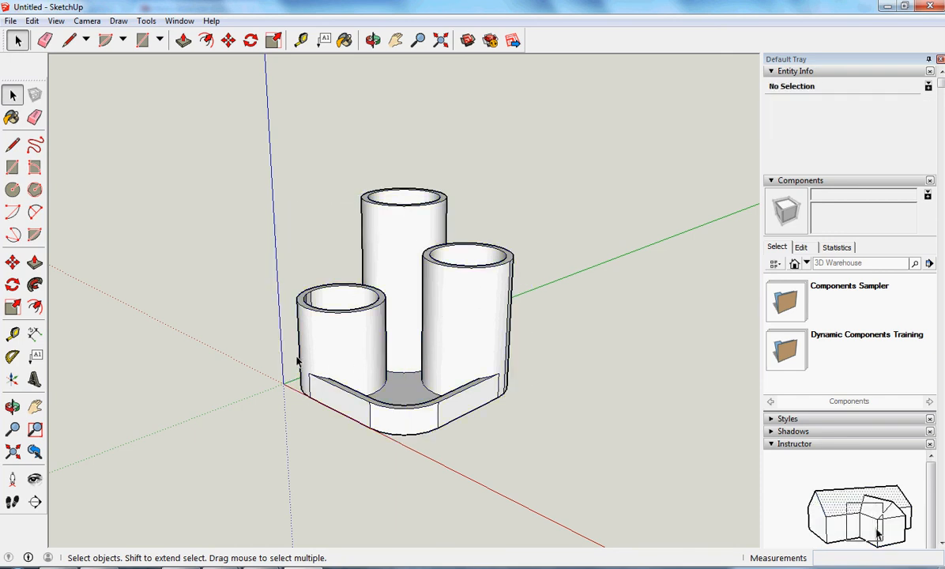